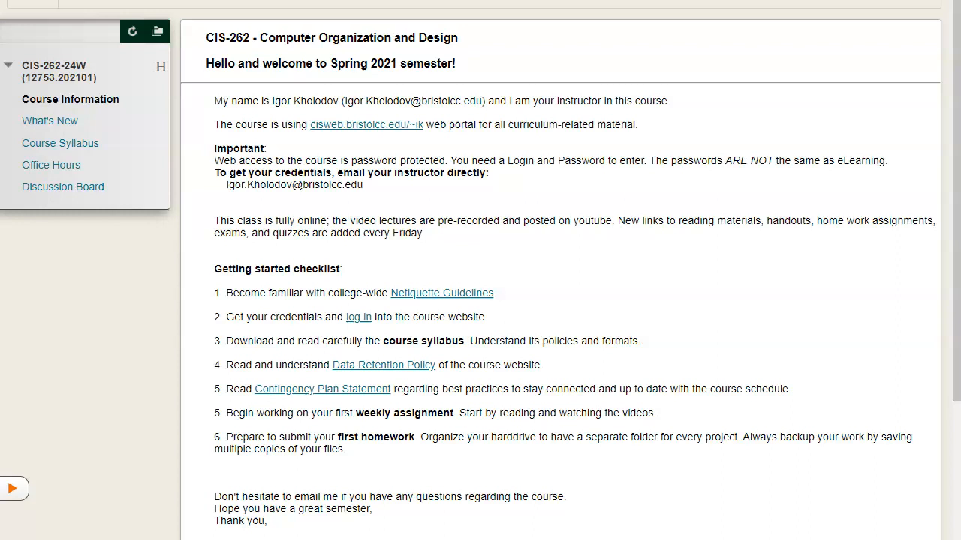
mouse_move(103, 391)
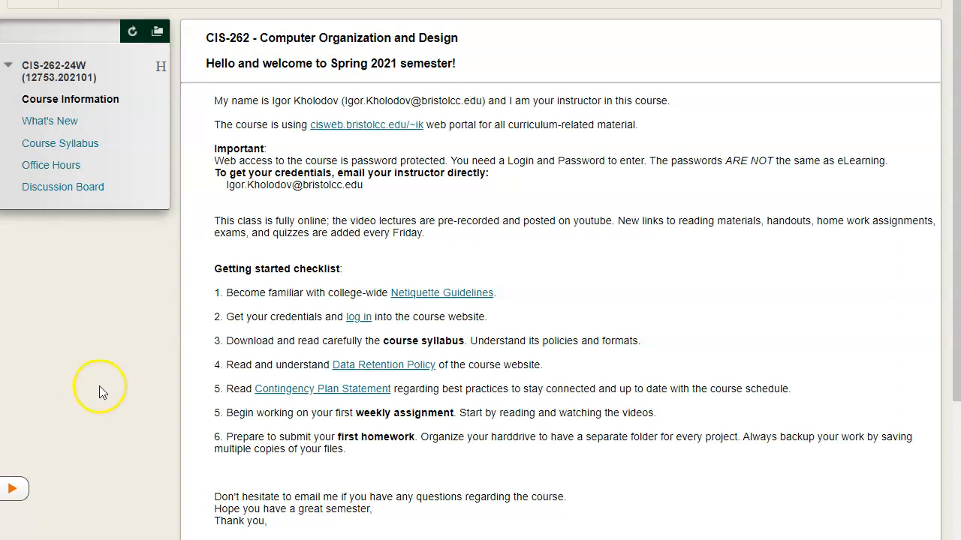
mouse_move(107, 339)
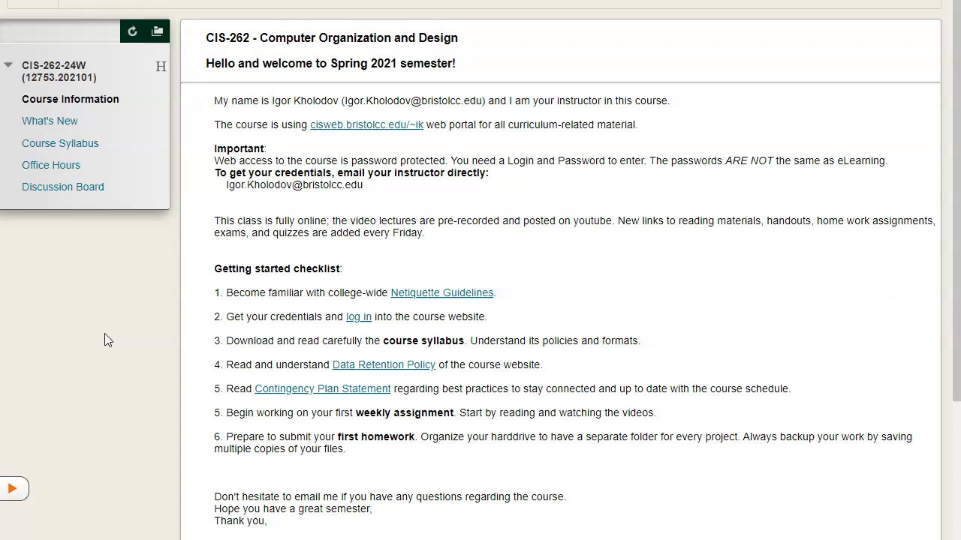
mouse_move(288, 202)
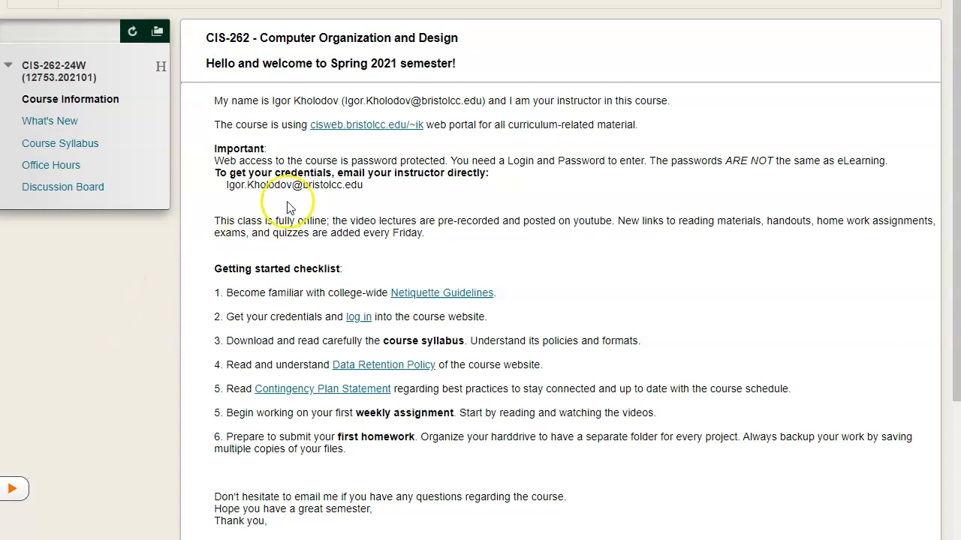
mouse_move(364, 125)
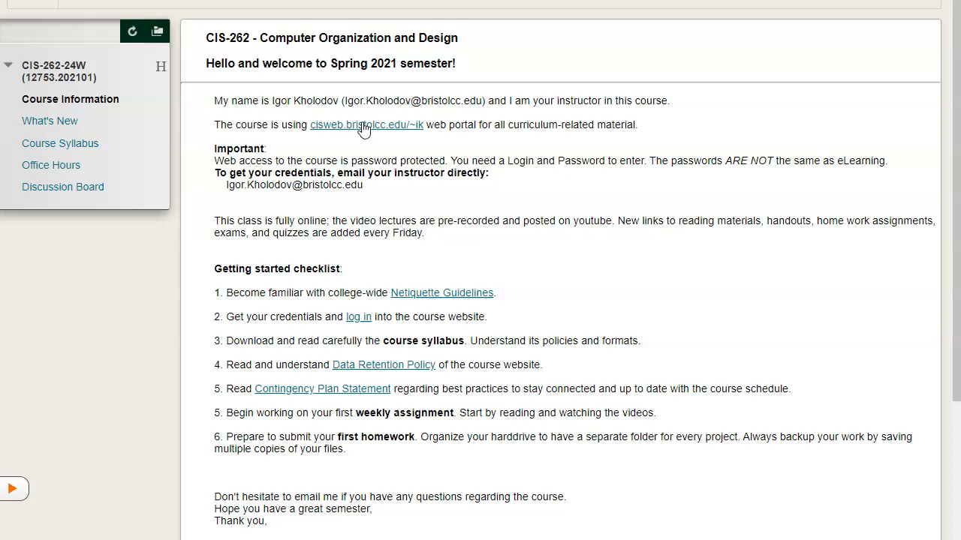
mouse_move(389, 177)
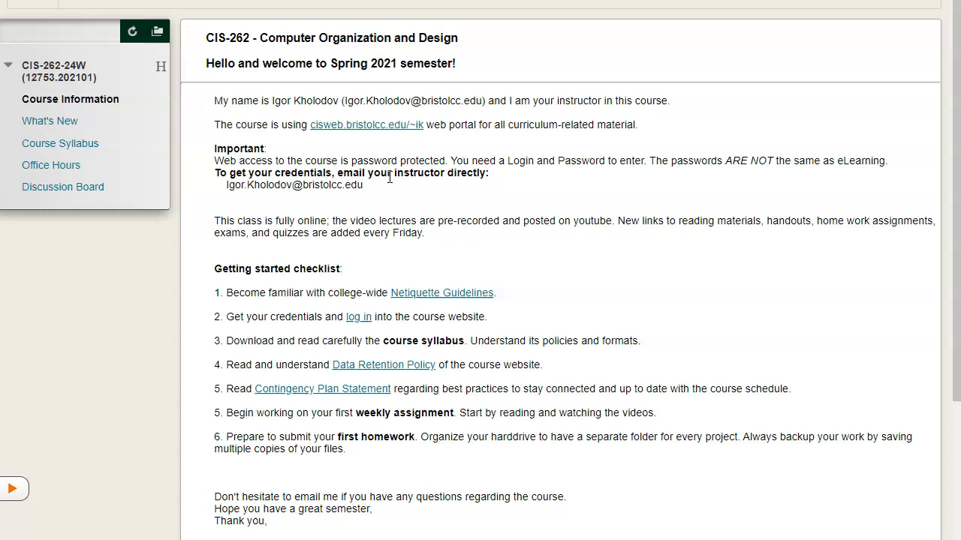
mouse_move(71, 188)
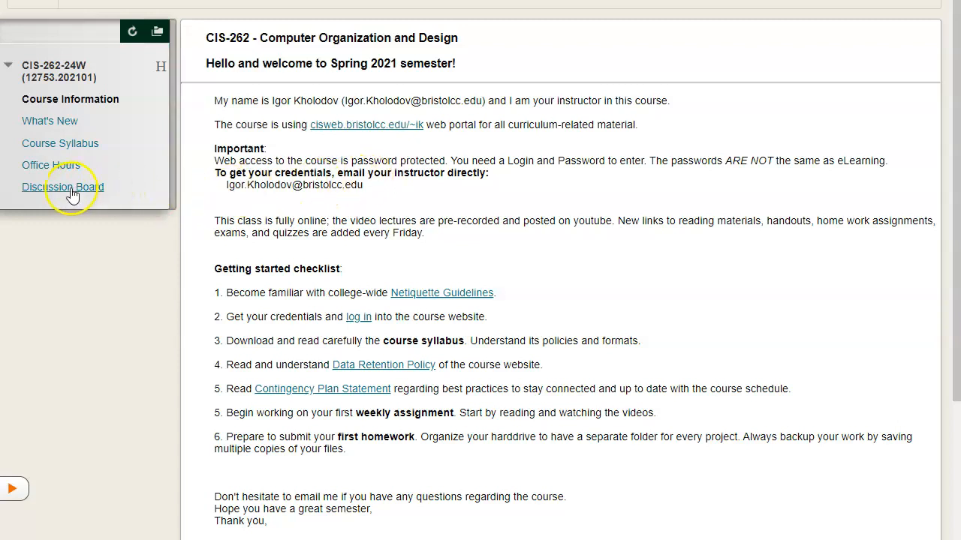
- Visit the CIS-262 Discussion Board forum, then open the instructor's cisweb.bristolcc.edu/~ik portal
left_click(62, 187)
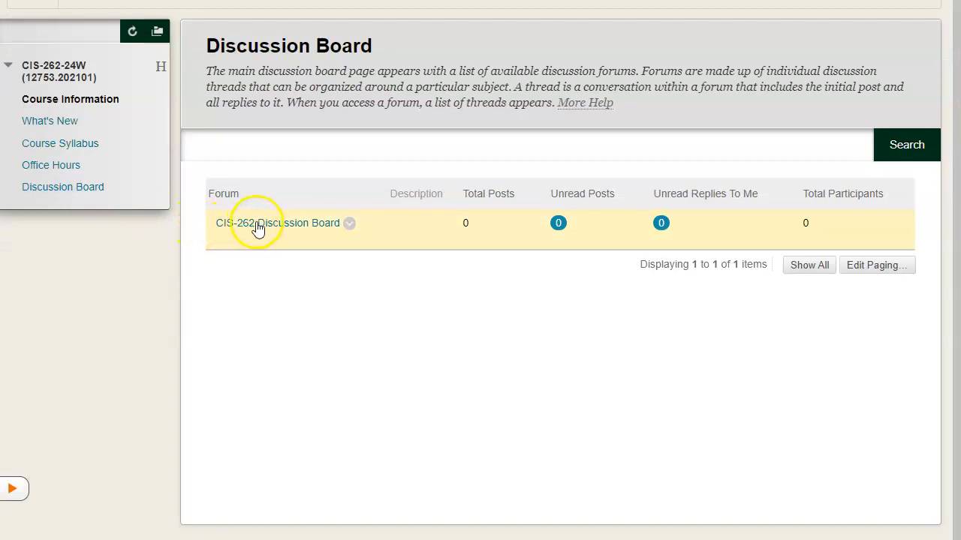
left_click(278, 223)
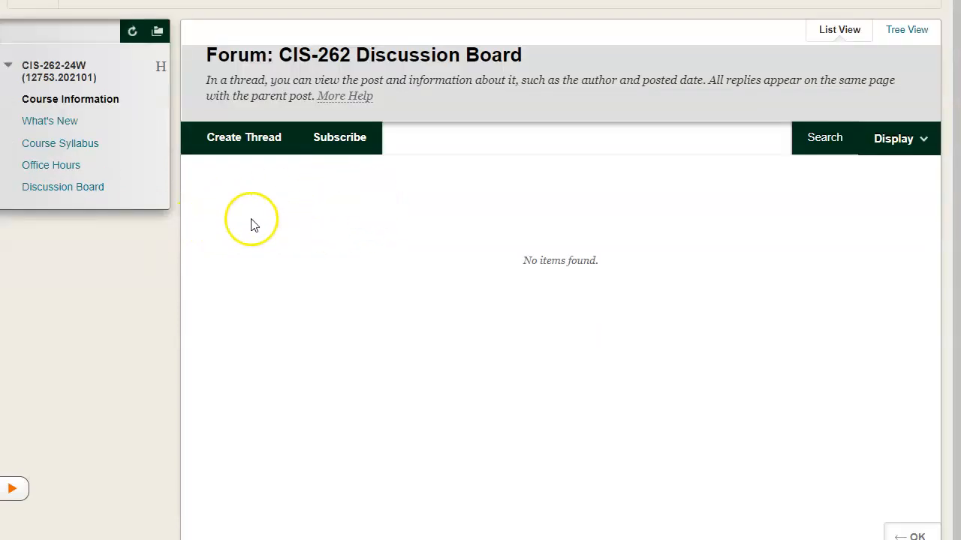
mouse_move(347, 210)
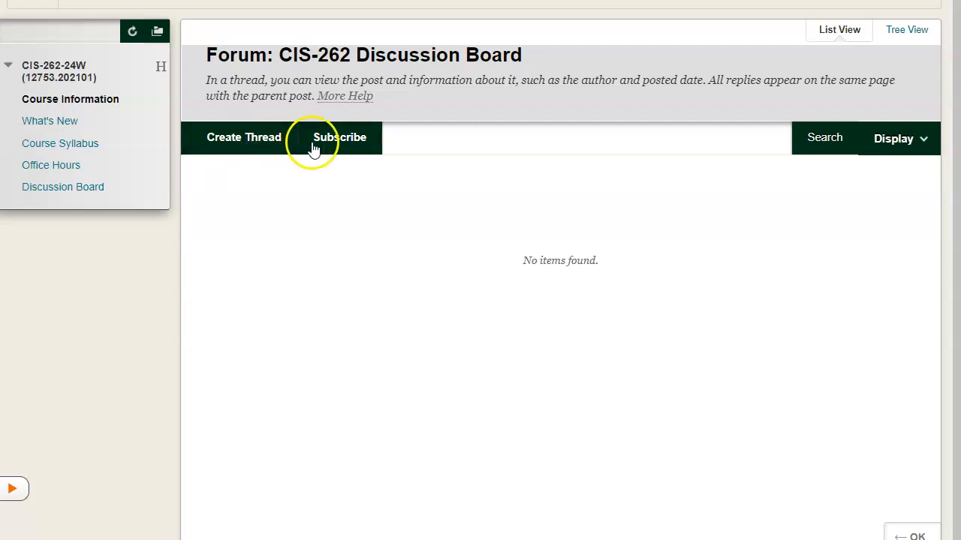
mouse_move(340, 143)
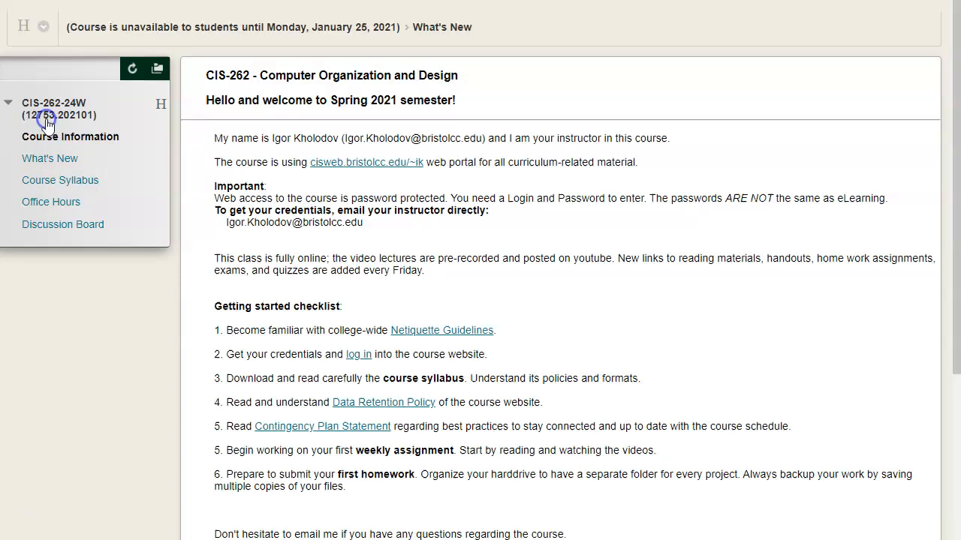
scroll("up", 3)
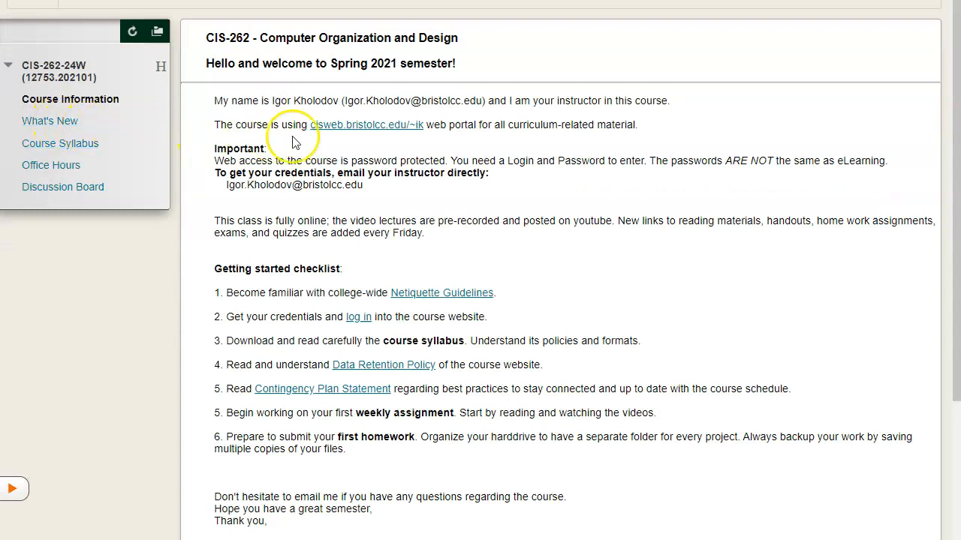
mouse_move(334, 129)
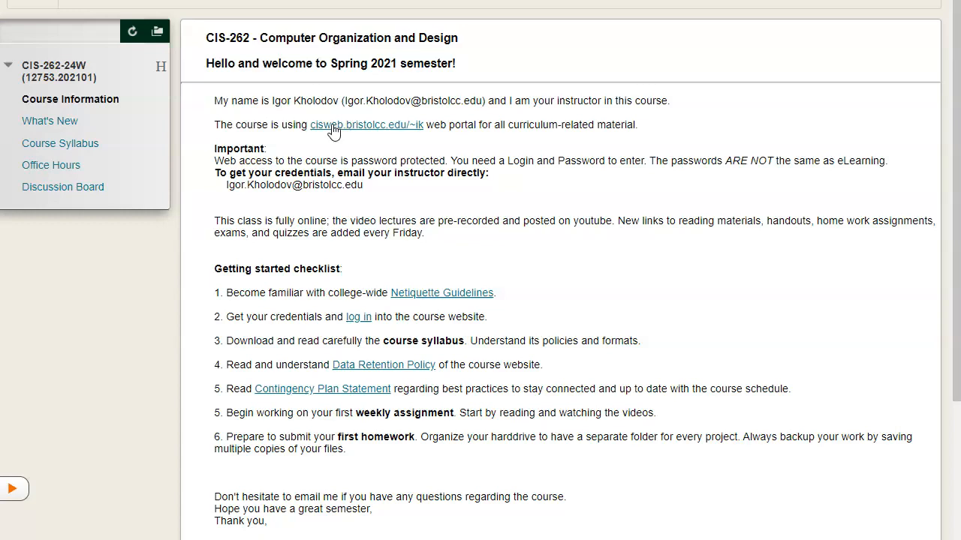
left_click(366, 124)
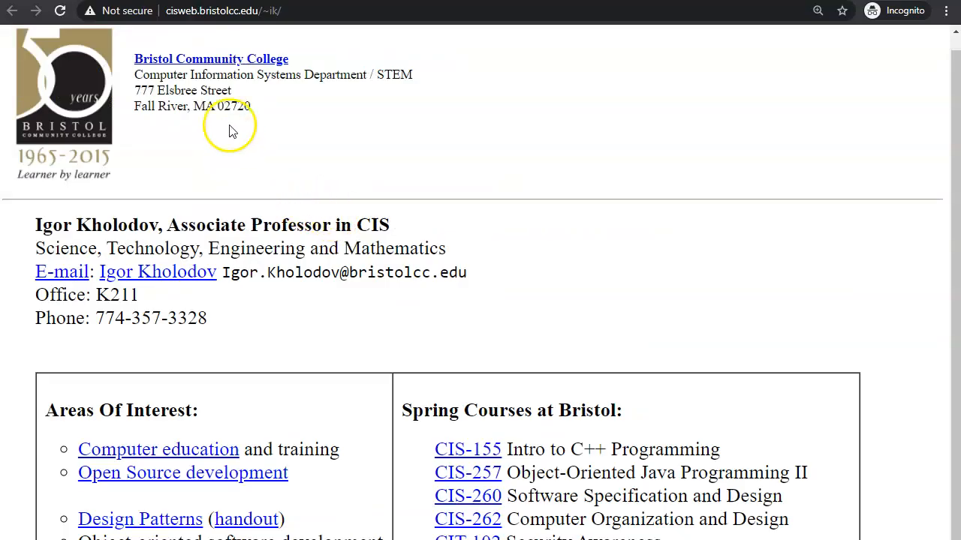
mouse_move(185, 18)
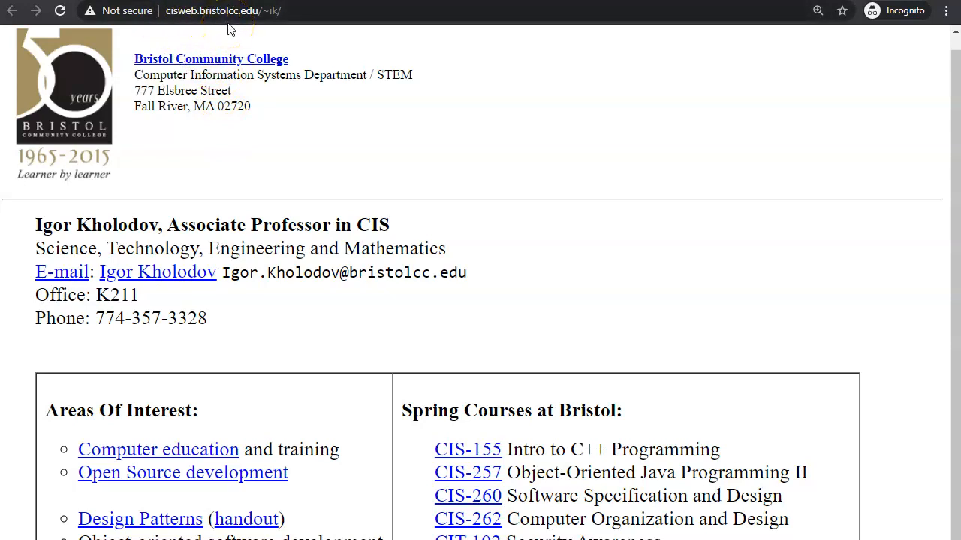
mouse_move(424, 167)
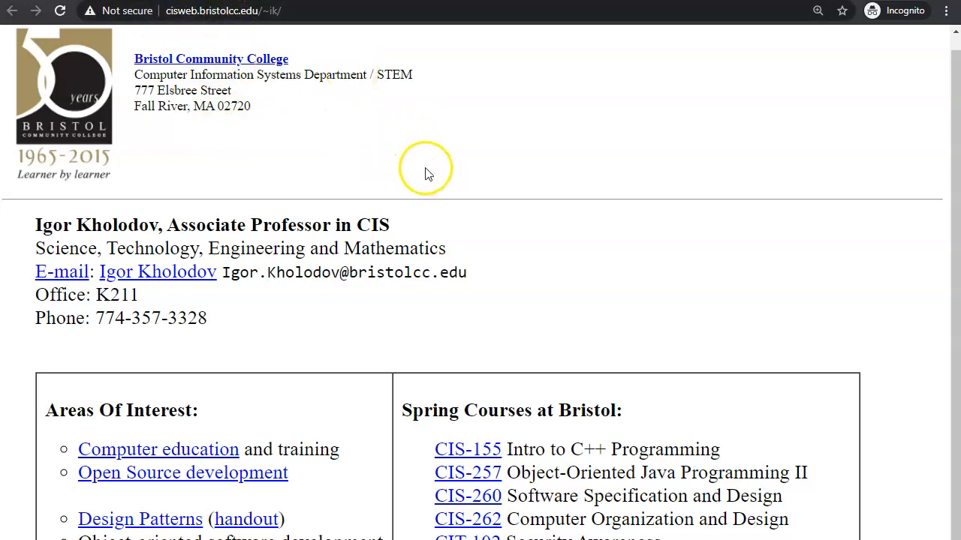
mouse_move(428, 169)
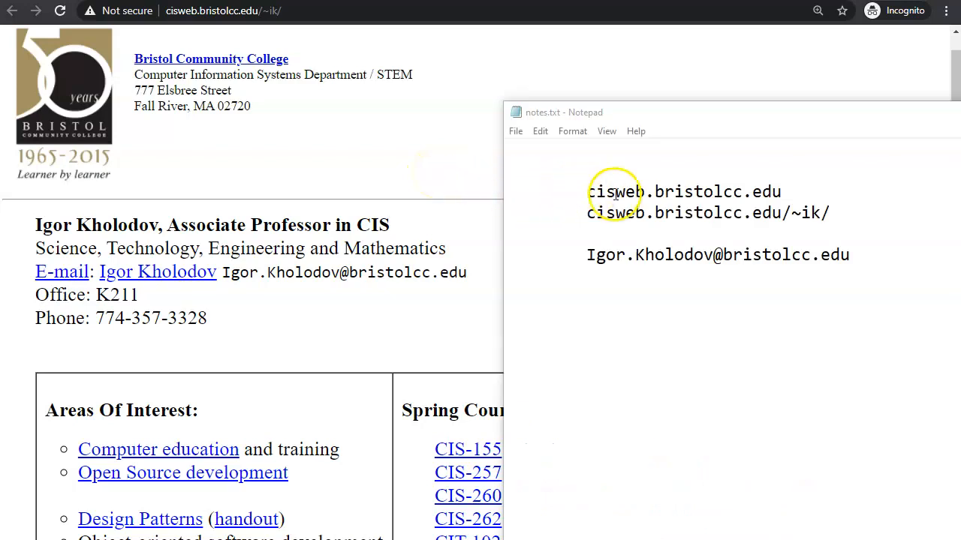
mouse_move(615, 194)
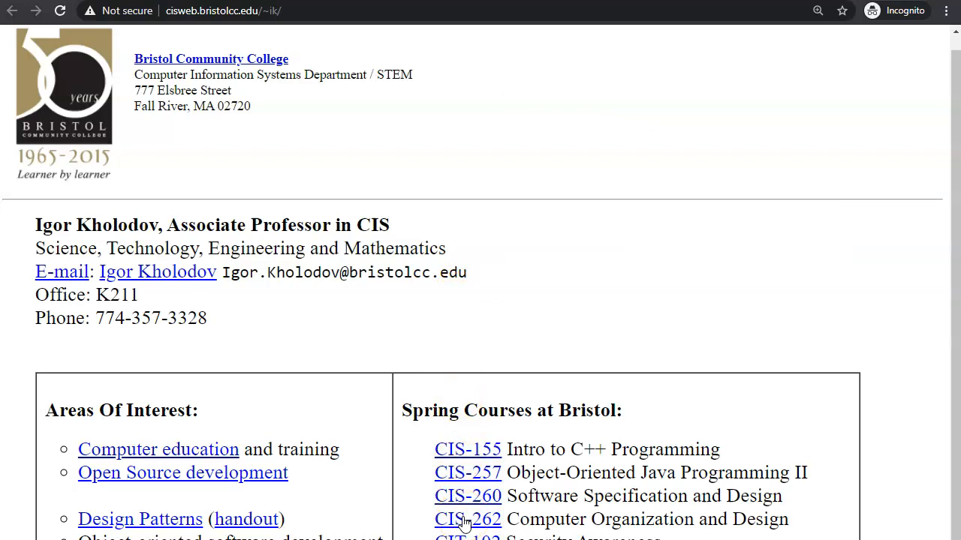
- Go to the CIS-262 login page and select the email address line in Notepad
left_click(467, 519)
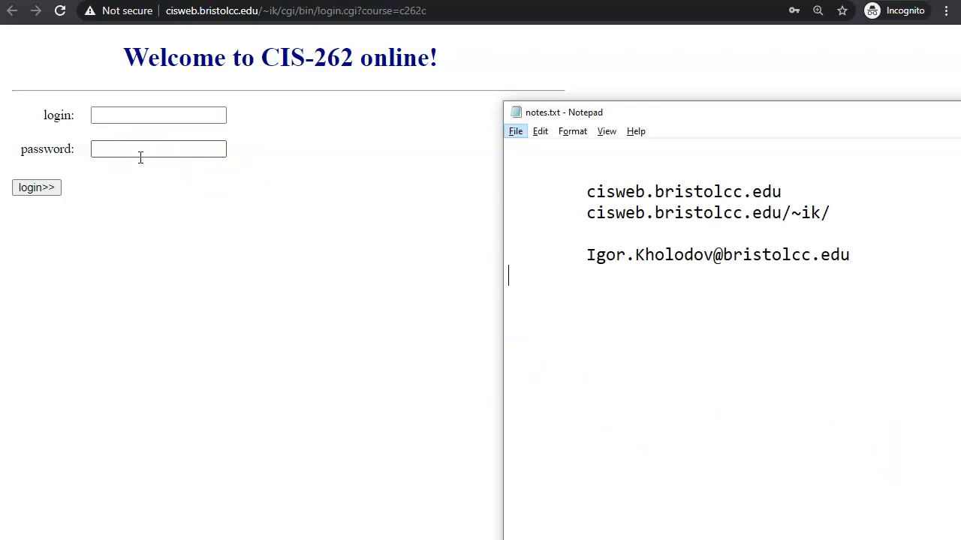
mouse_move(443, 295)
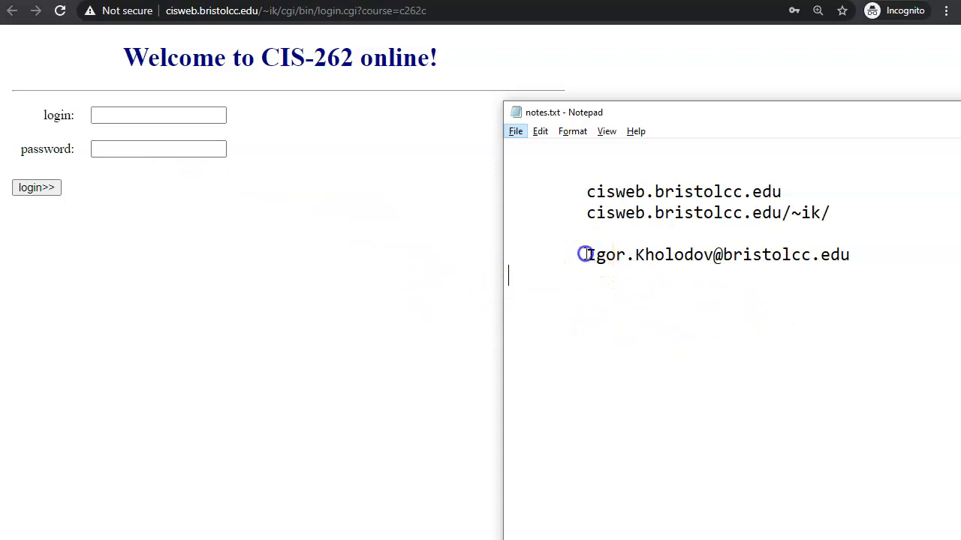
triple_click(717, 255)
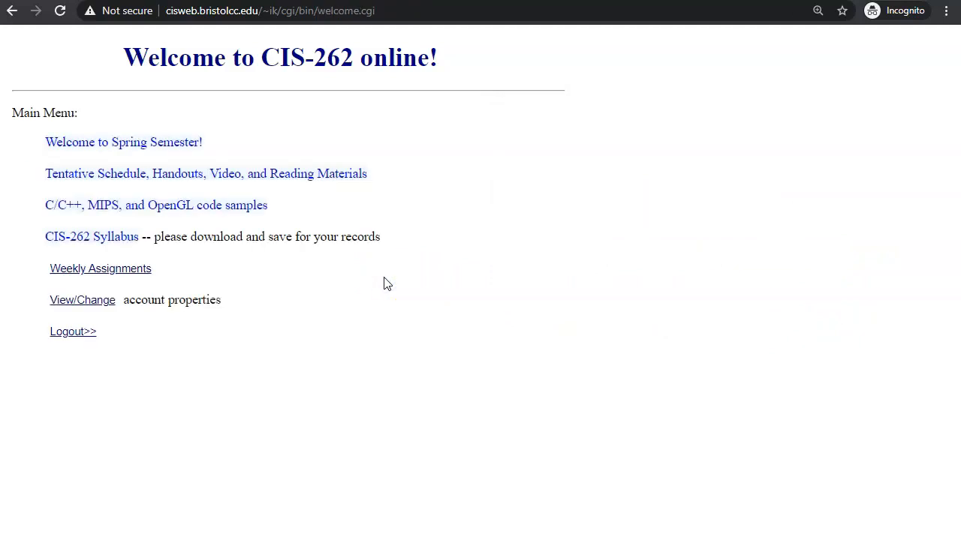
mouse_move(338, 216)
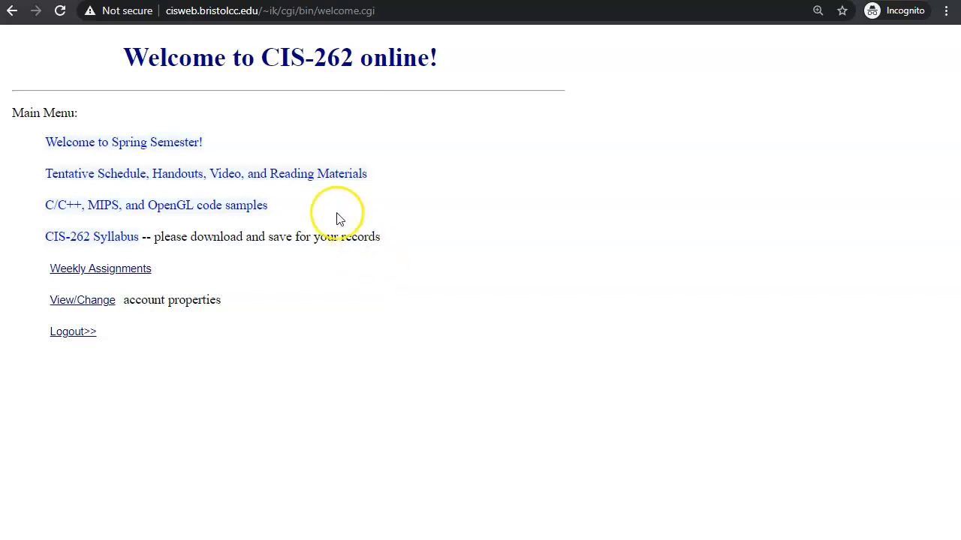
mouse_move(283, 183)
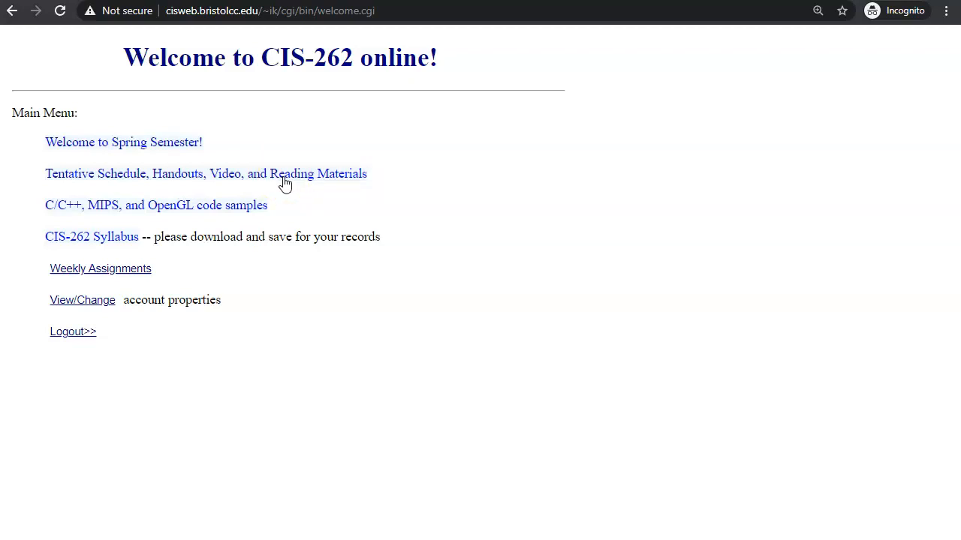
left_click(204, 173)
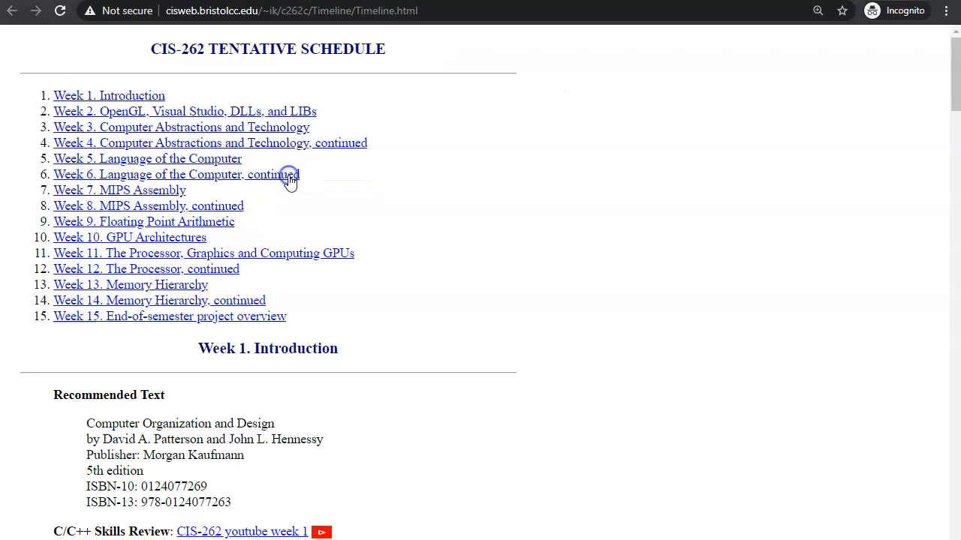
scroll("down", 3)
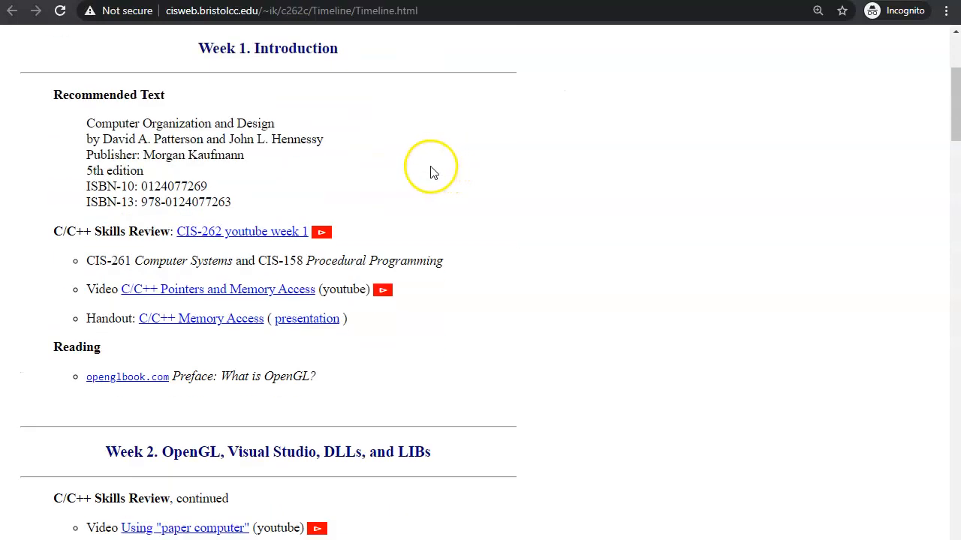
mouse_move(268, 166)
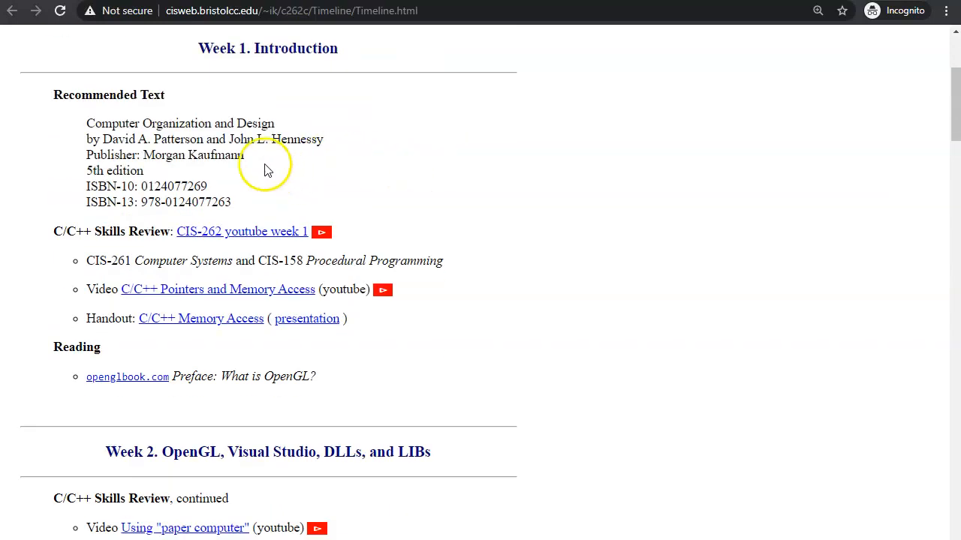
mouse_move(143, 127)
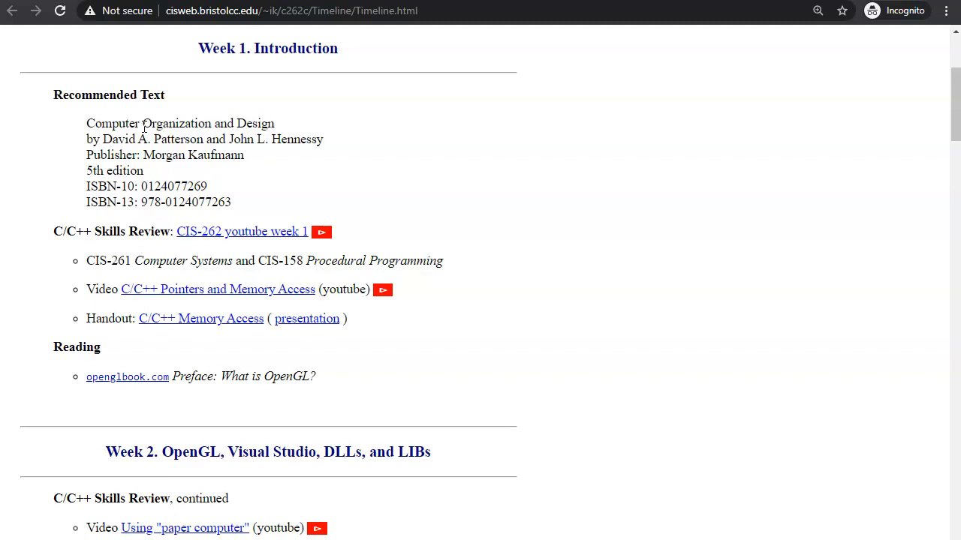
mouse_move(195, 145)
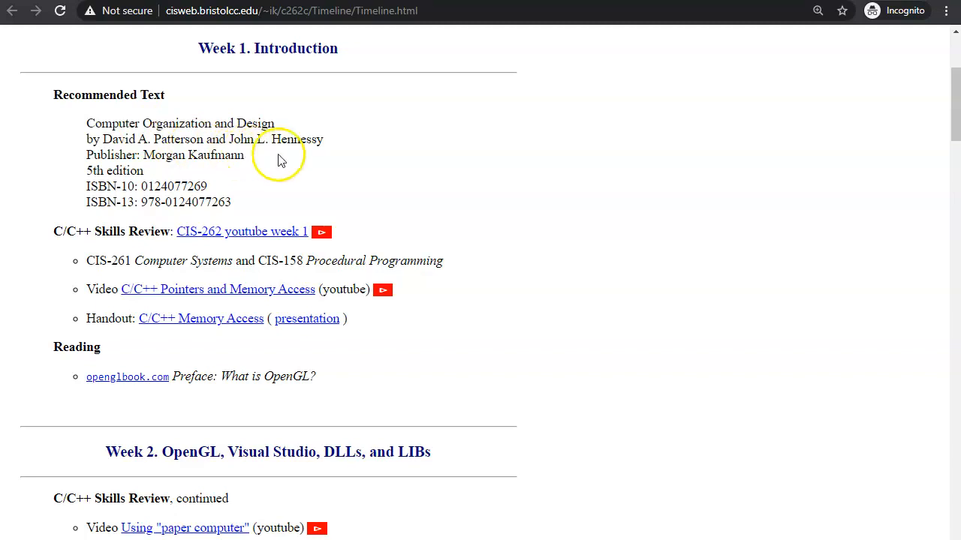
mouse_move(315, 173)
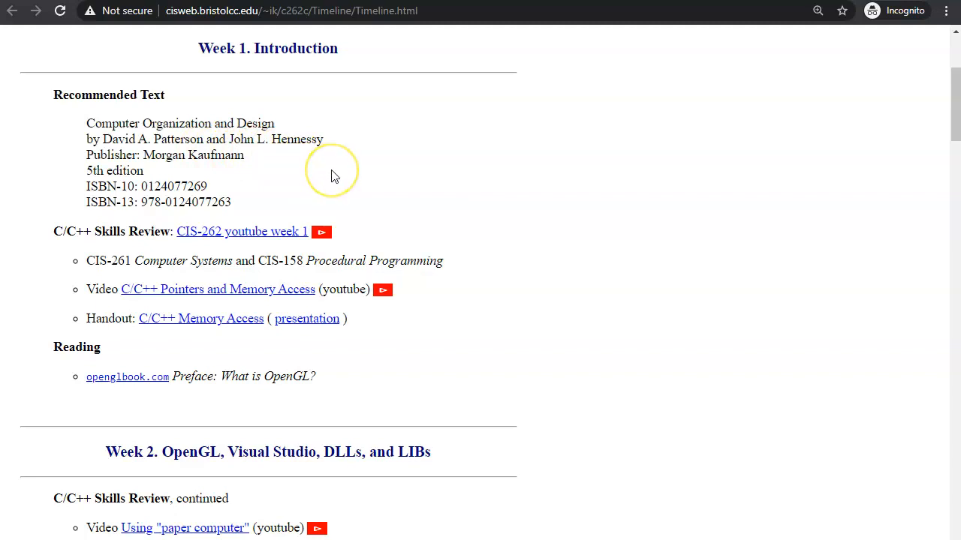
mouse_move(334, 175)
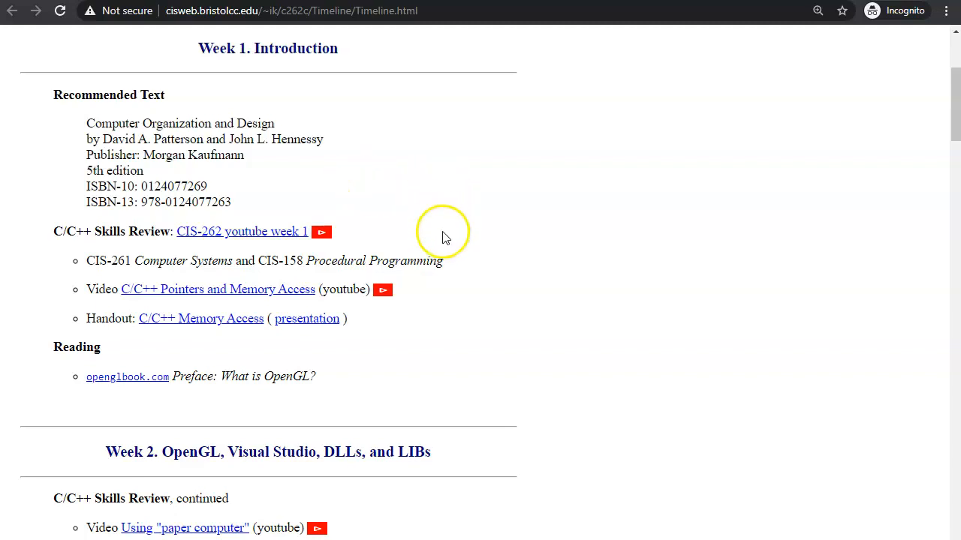
scroll("down", 3)
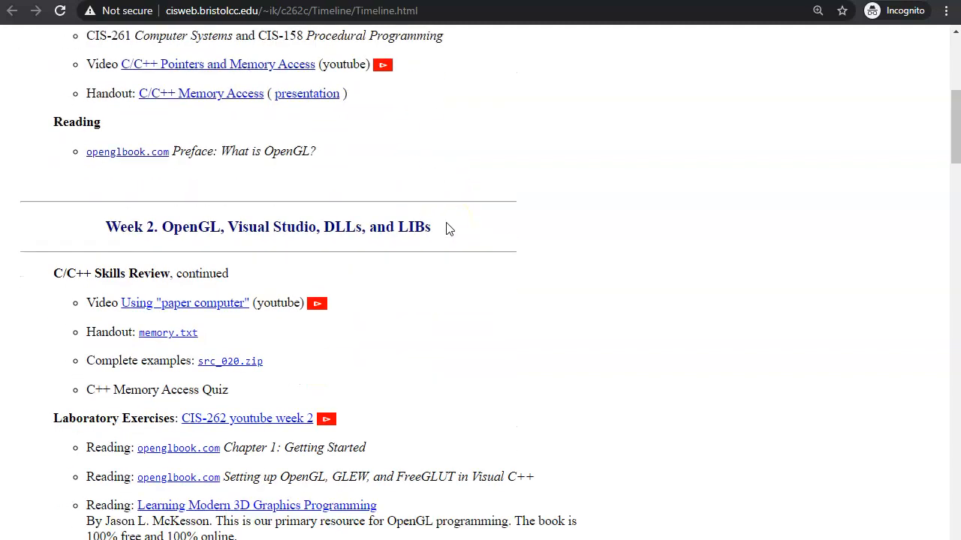
scroll("down", 3)
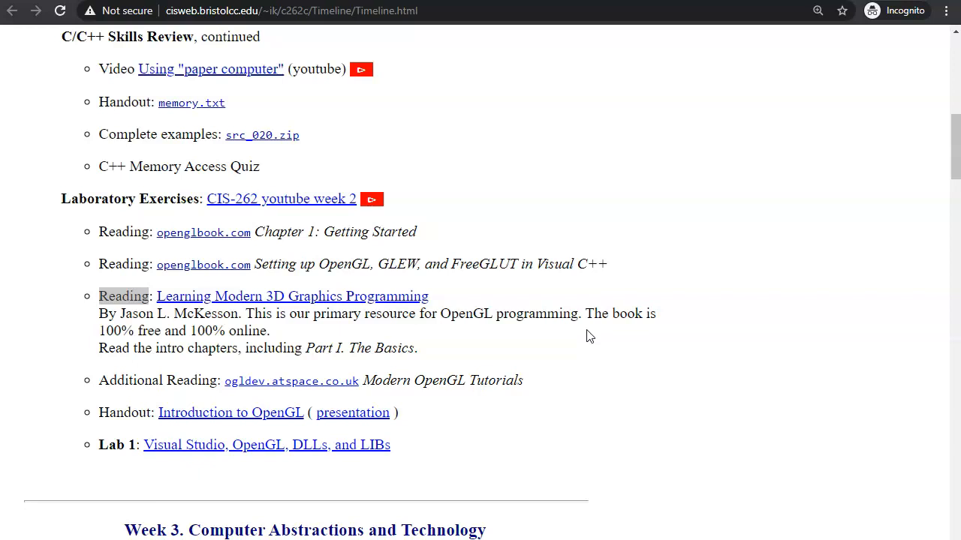
mouse_move(914, 184)
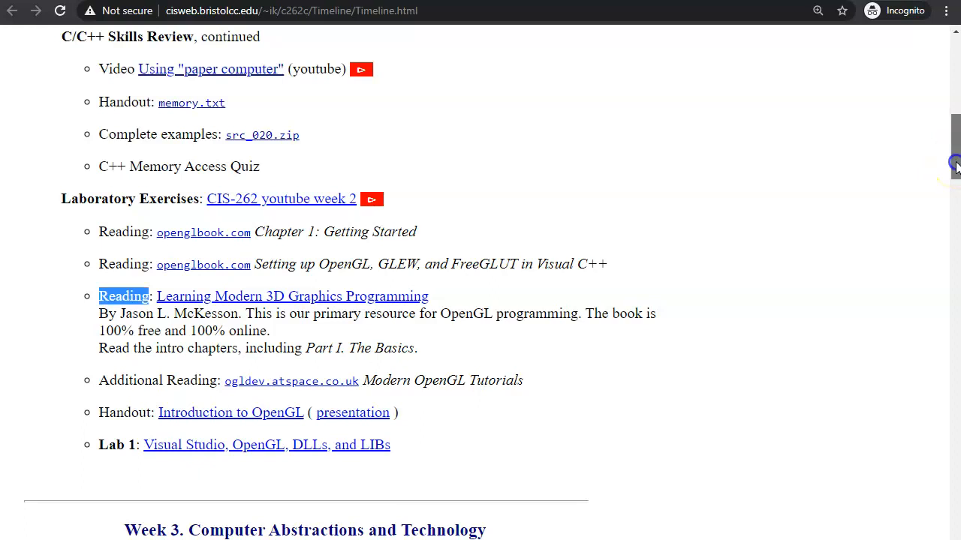
scroll("up", 3)
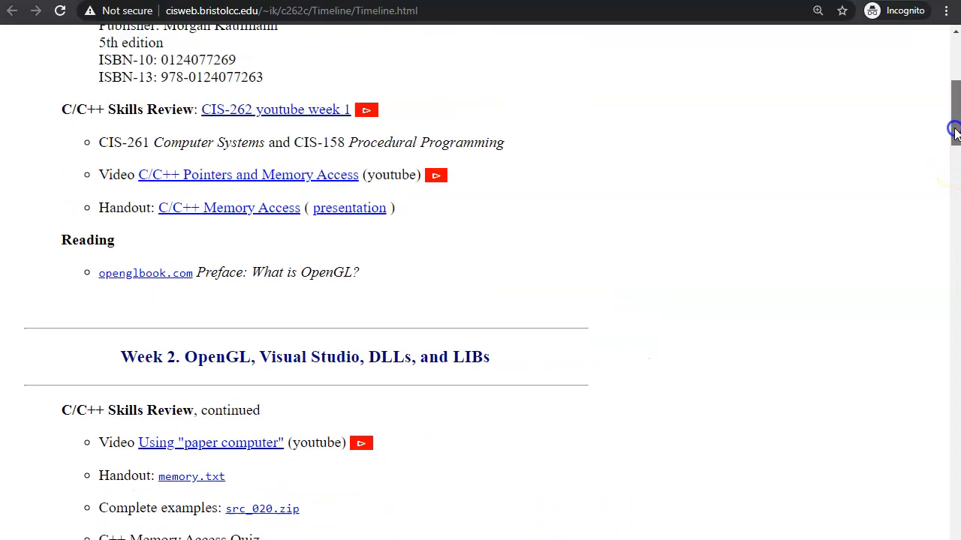
scroll("up", 3)
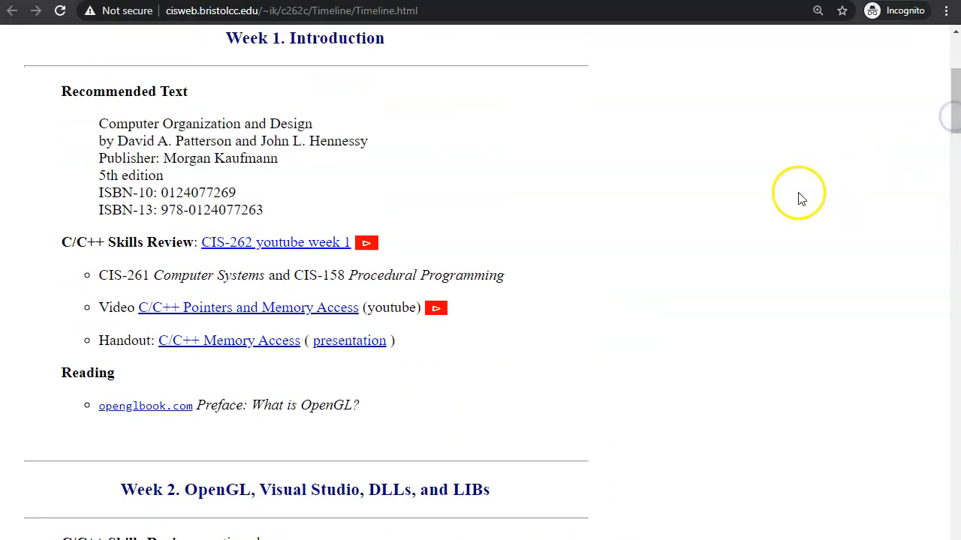
mouse_move(766, 225)
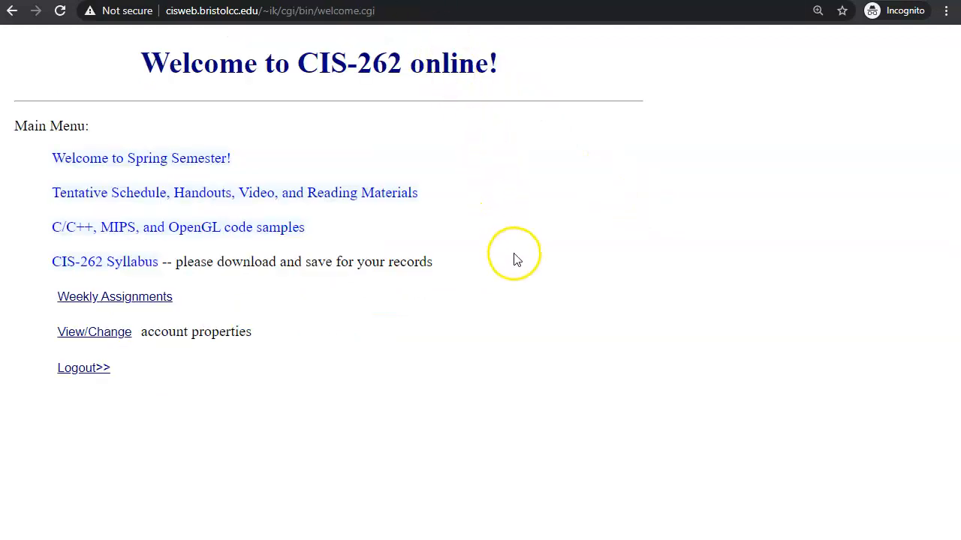
mouse_move(242, 229)
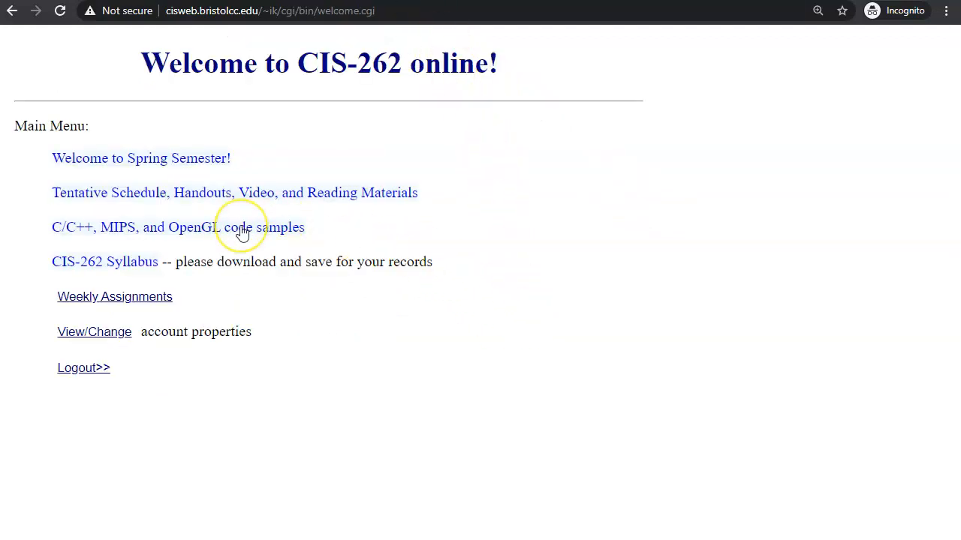
mouse_move(241, 228)
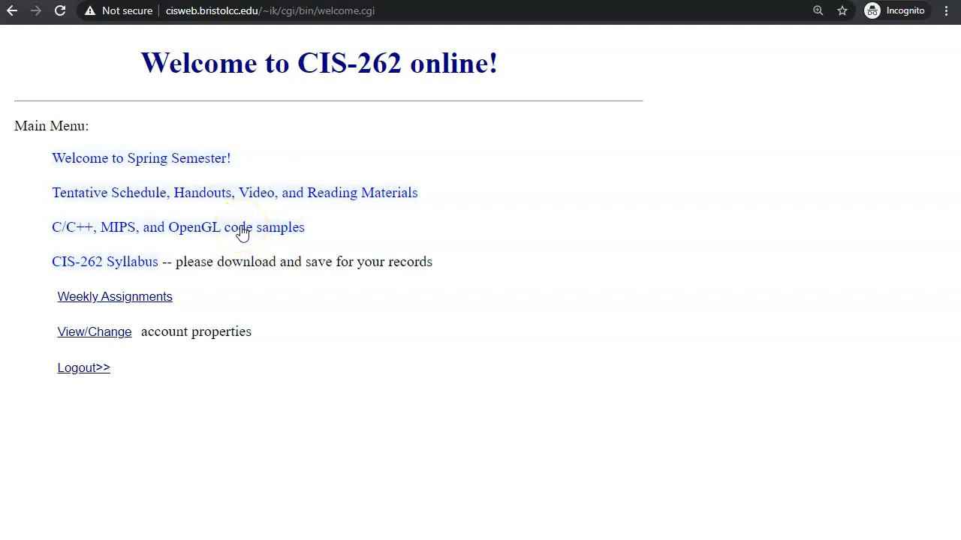
mouse_move(122, 272)
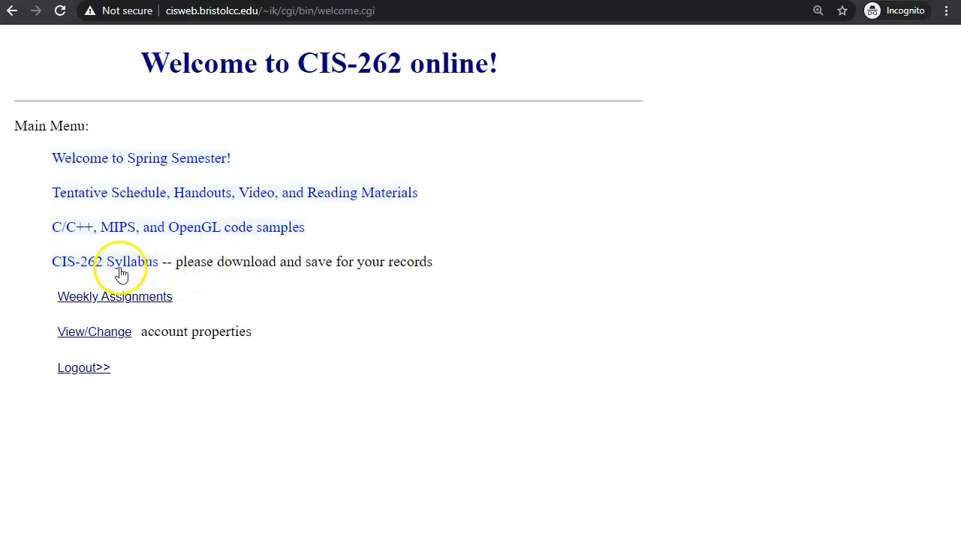
mouse_move(162, 284)
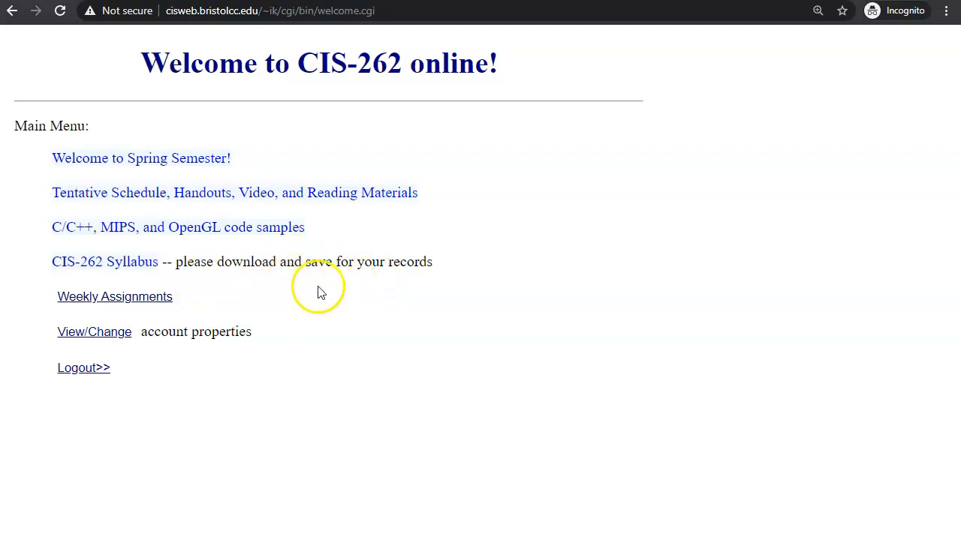
mouse_move(334, 319)
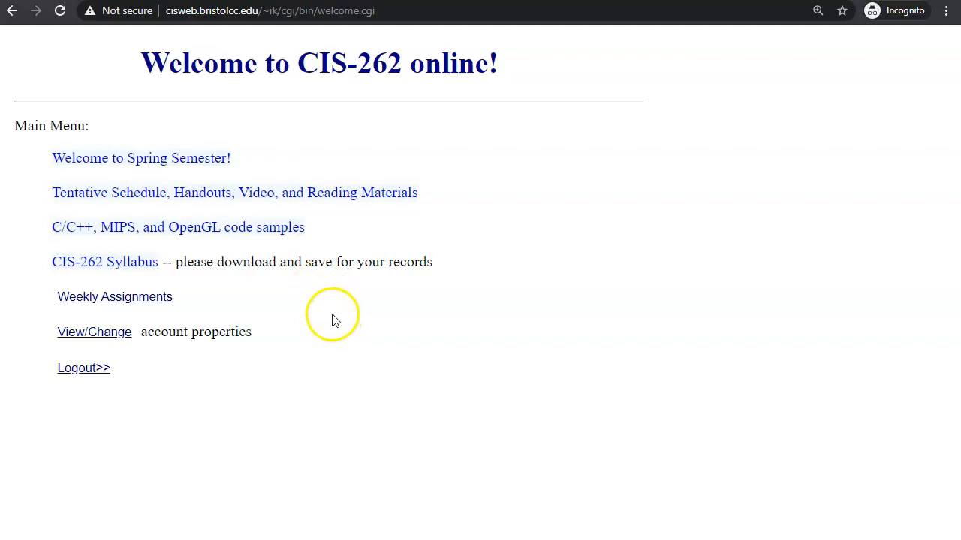
mouse_move(132, 304)
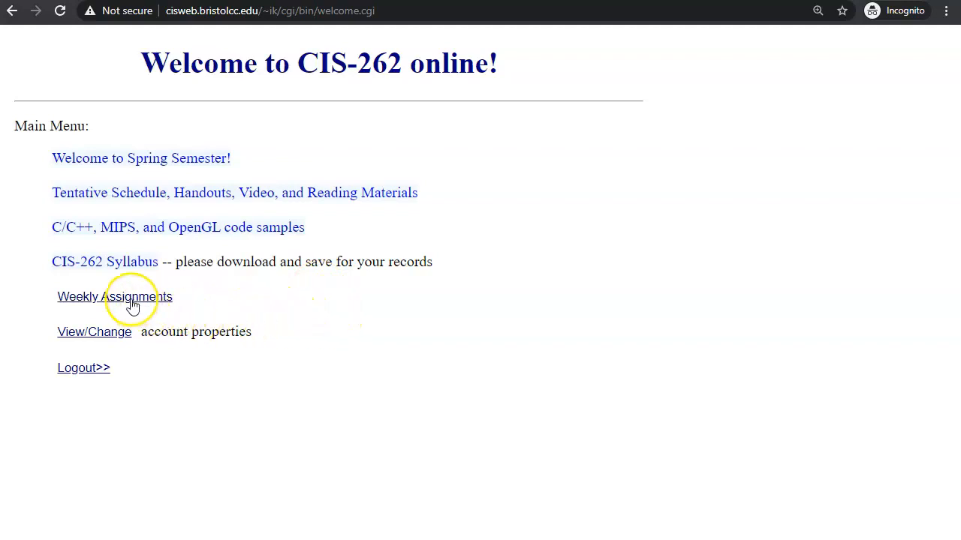
- Open Weekly Assignments from the Main Menu to see the 01. Introduction agenda
left_click(114, 296)
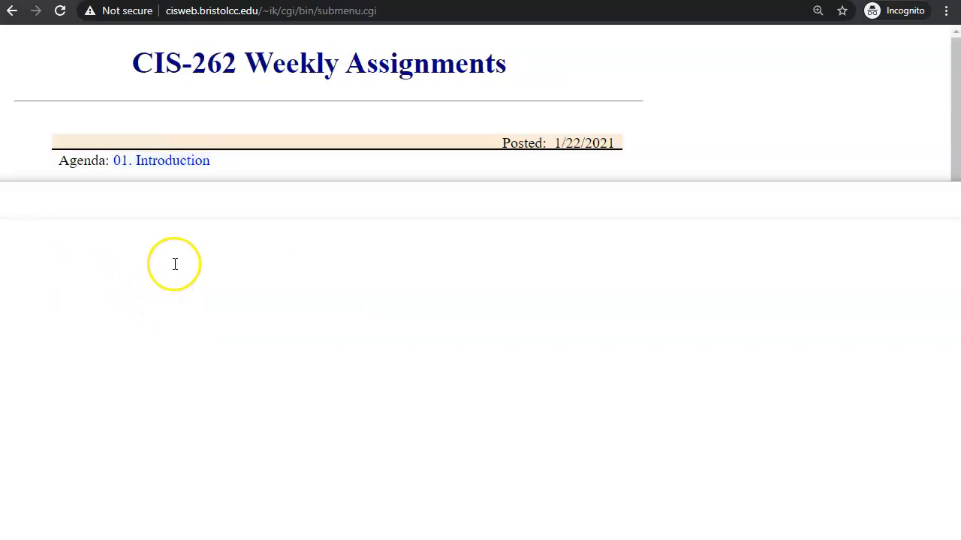
mouse_move(260, 273)
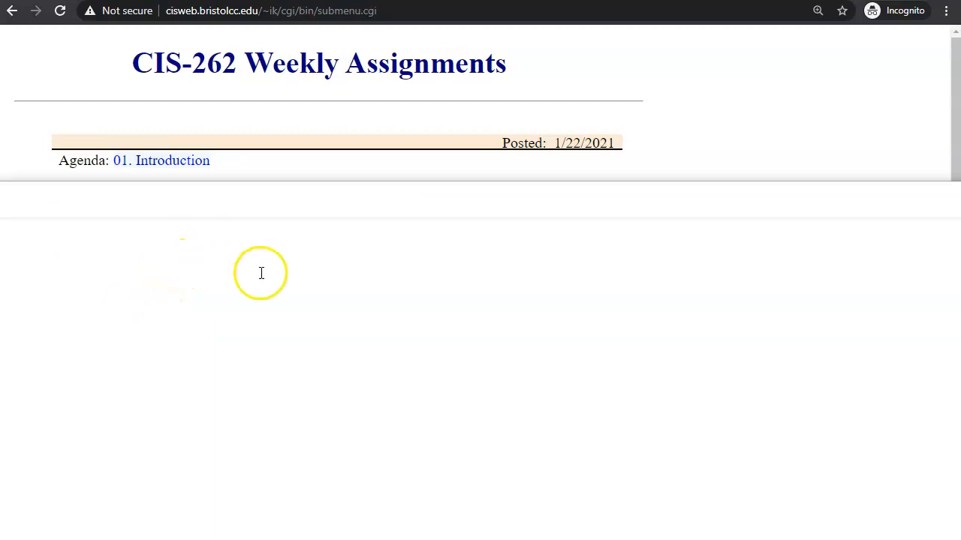
mouse_move(177, 164)
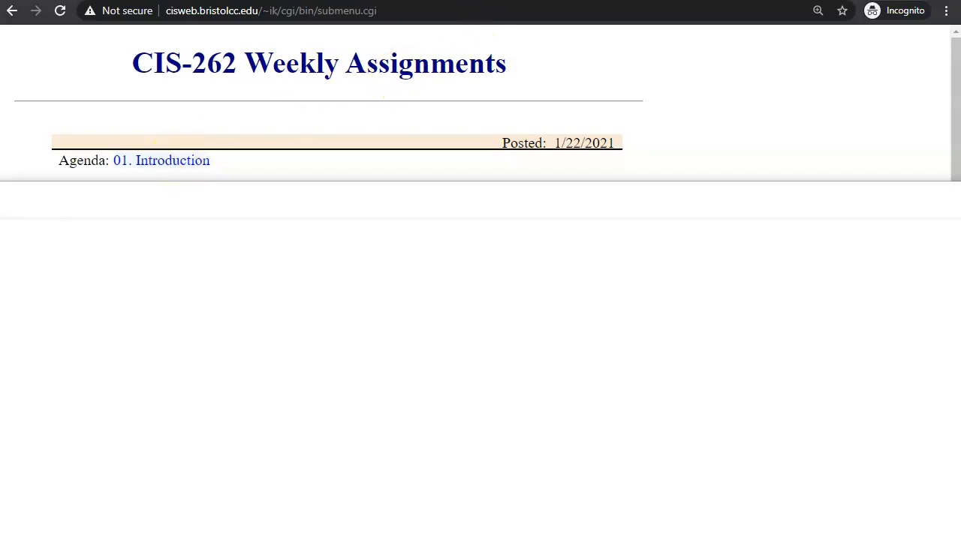
- Open the 01. Introduction agenda to reach the Week 1 schedule with textbook and videos
left_click(160, 160)
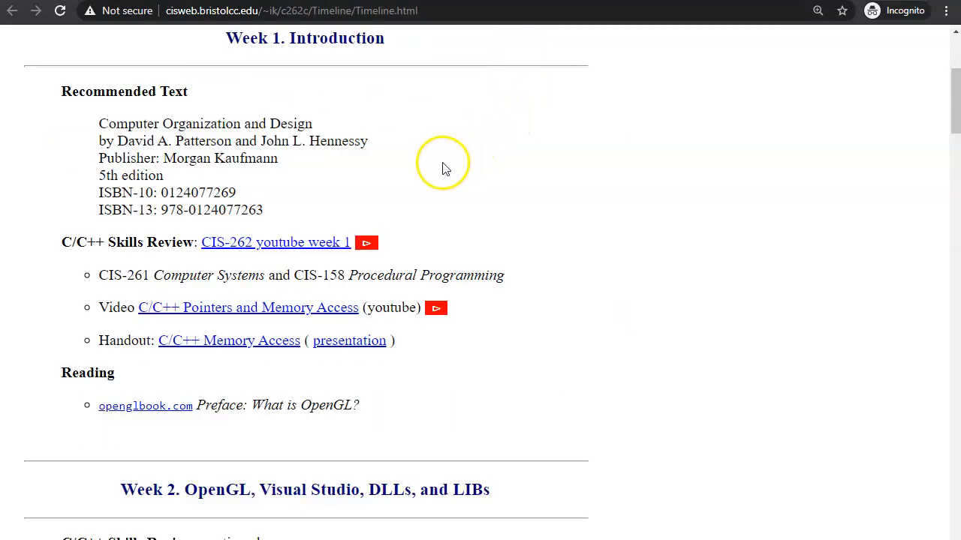
mouse_move(397, 416)
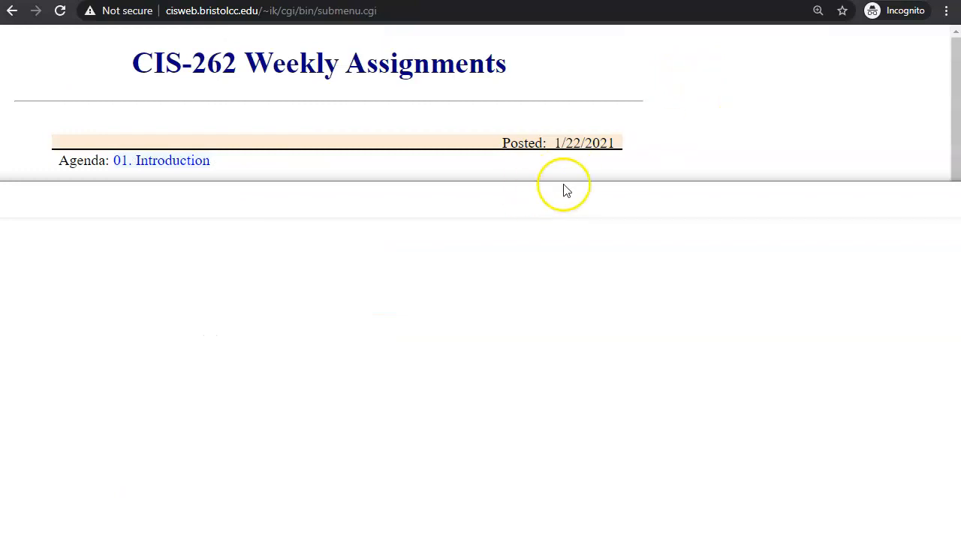
mouse_move(379, 141)
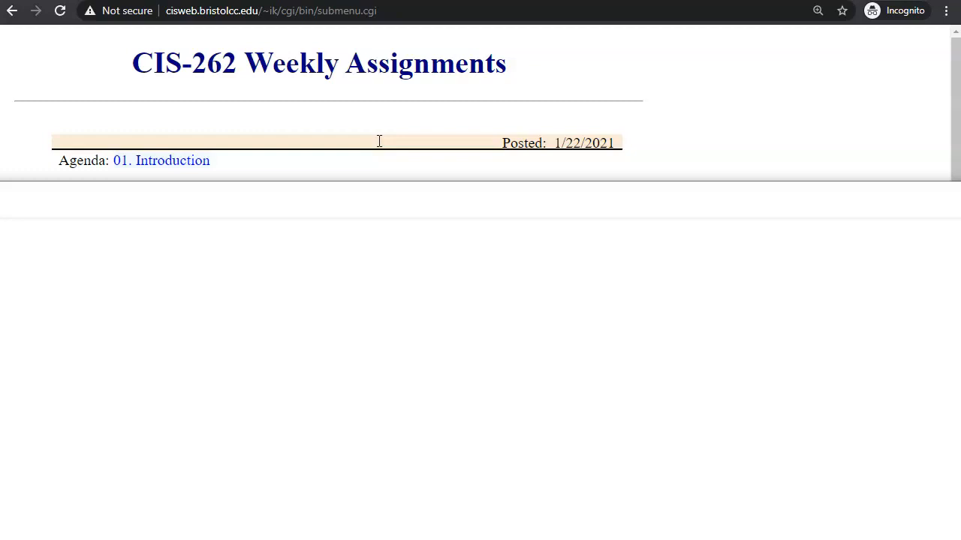
mouse_move(526, 120)
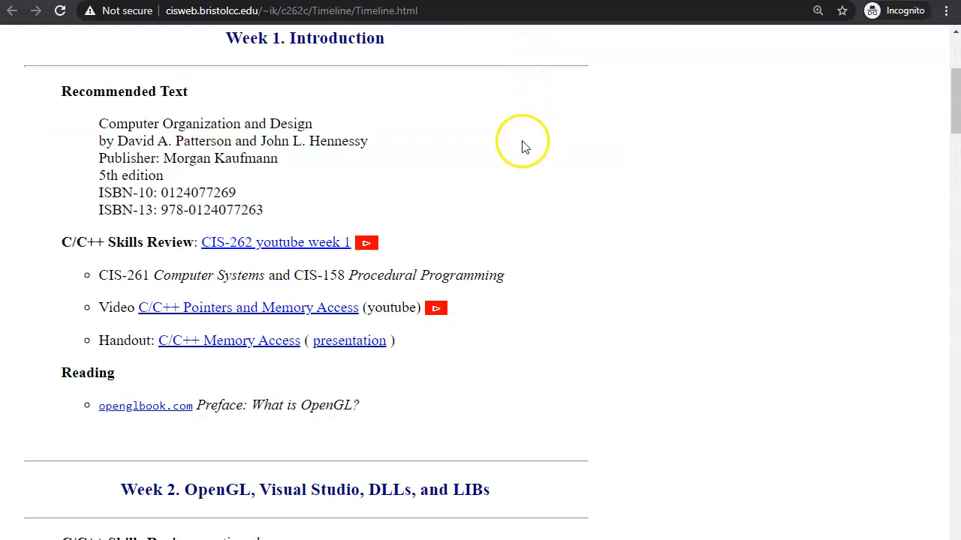
mouse_move(504, 205)
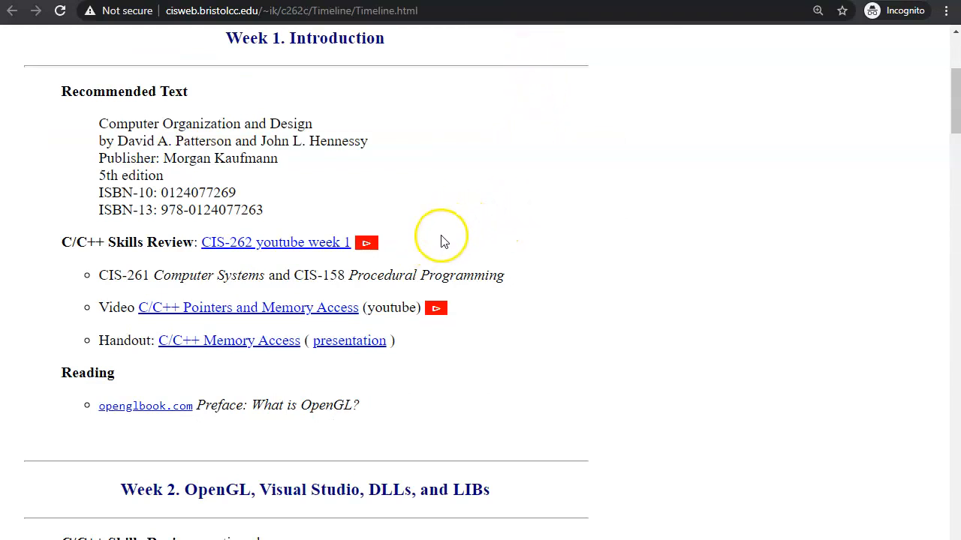
mouse_move(509, 241)
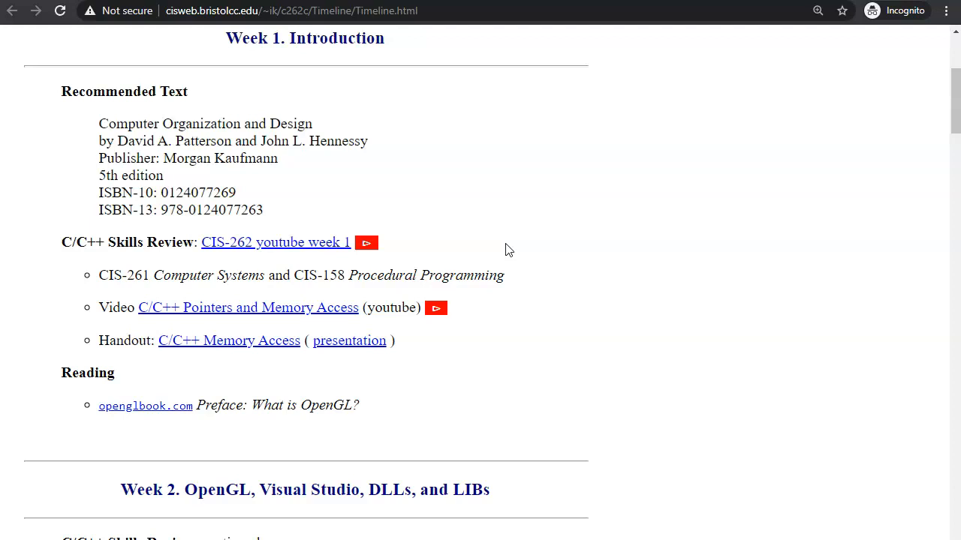
mouse_move(499, 214)
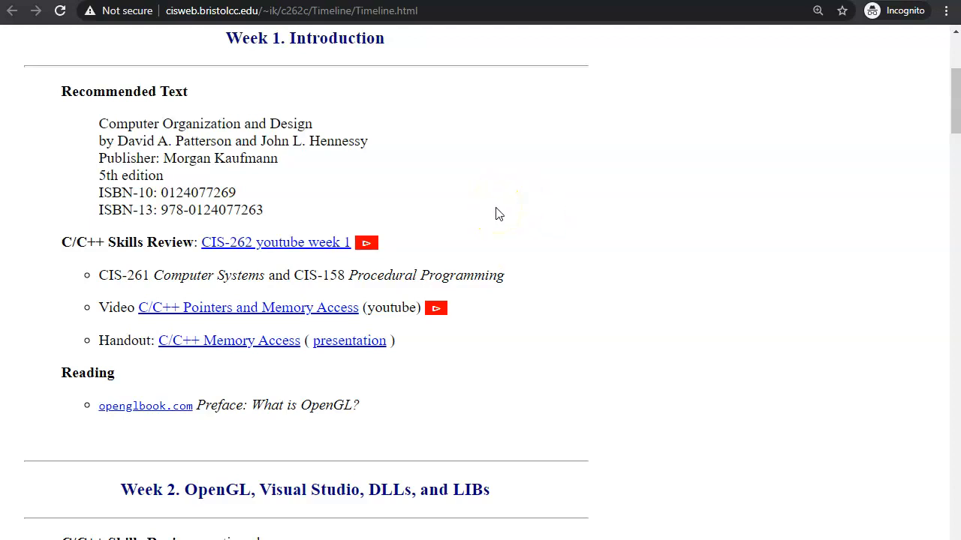
mouse_move(472, 193)
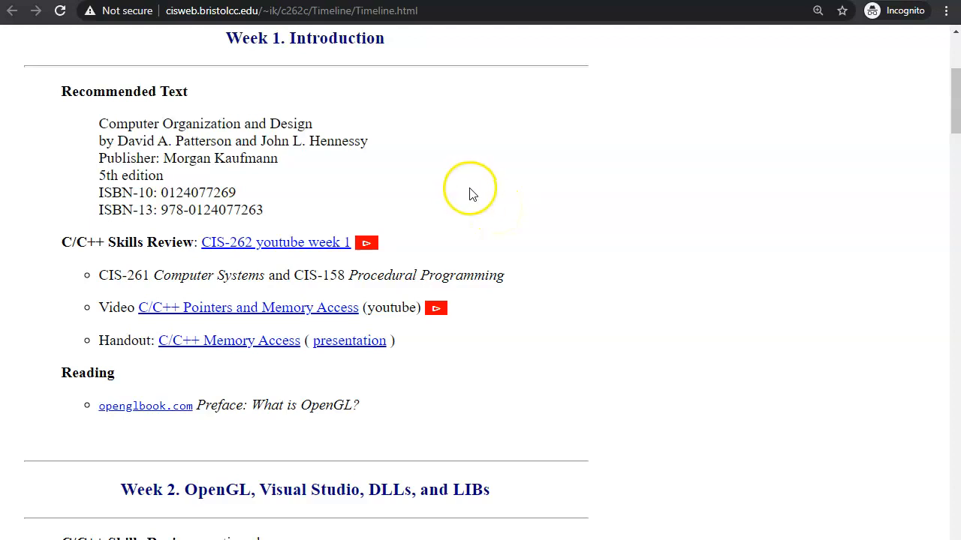
mouse_move(289, 246)
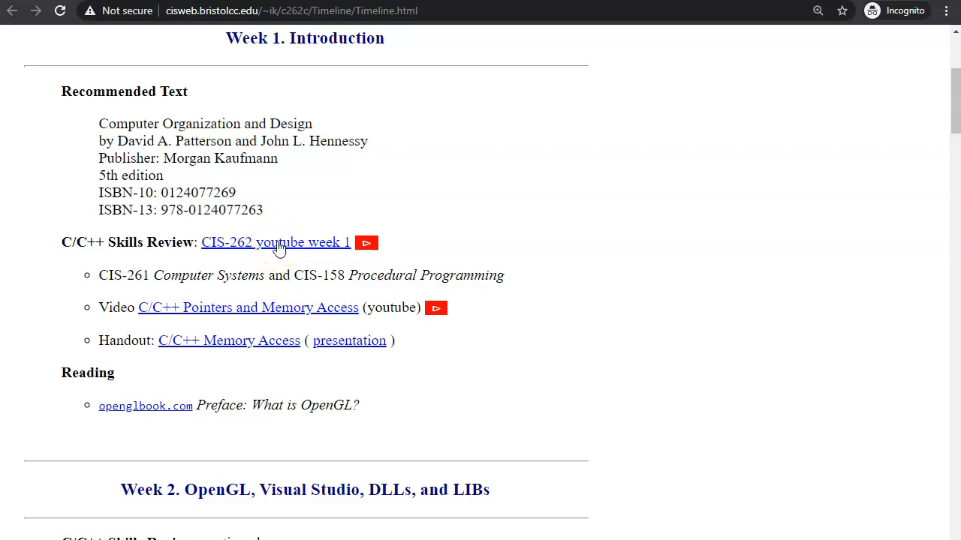
mouse_move(124, 308)
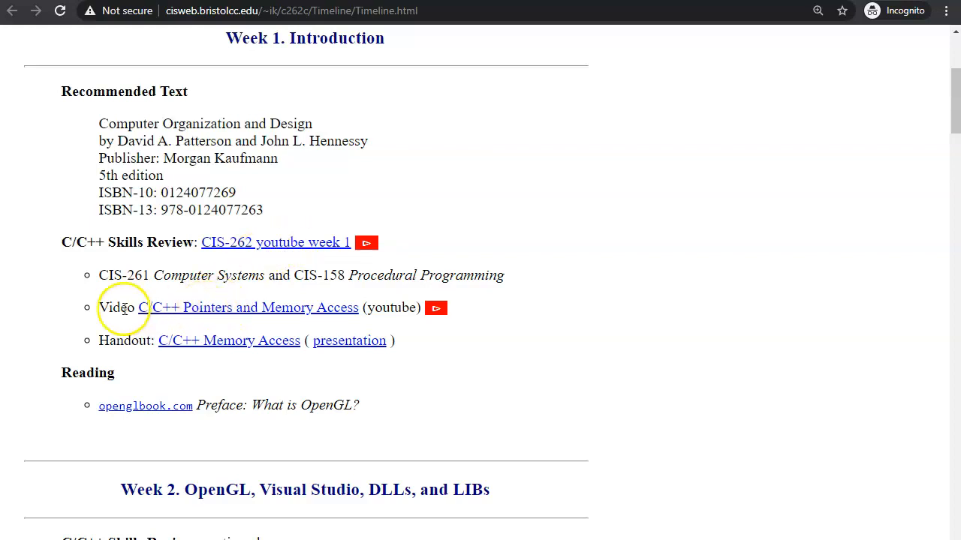
mouse_move(285, 310)
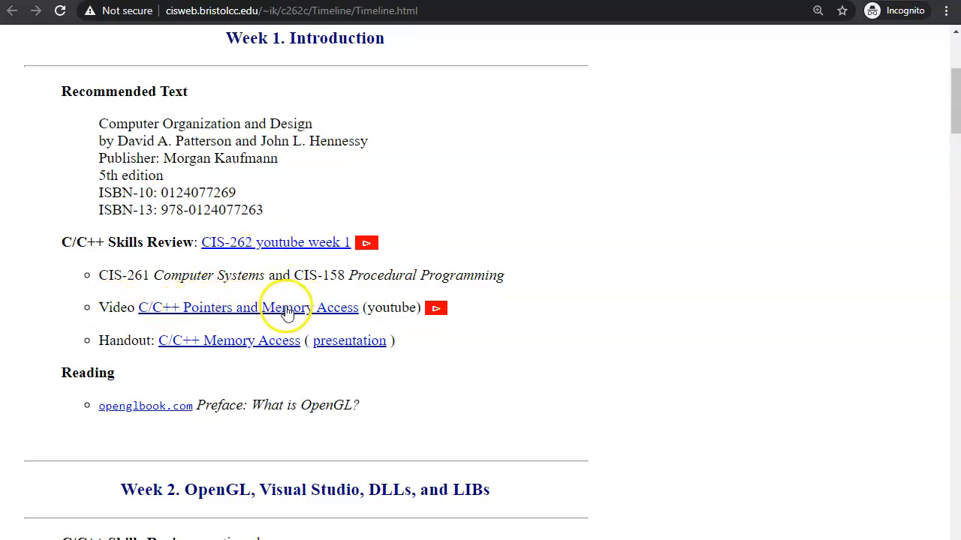
mouse_move(436, 307)
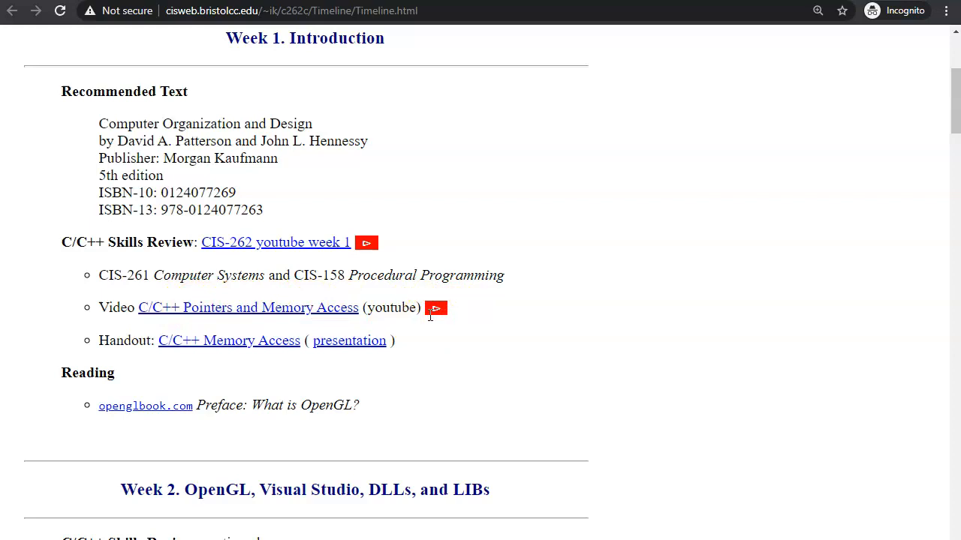
mouse_move(336, 326)
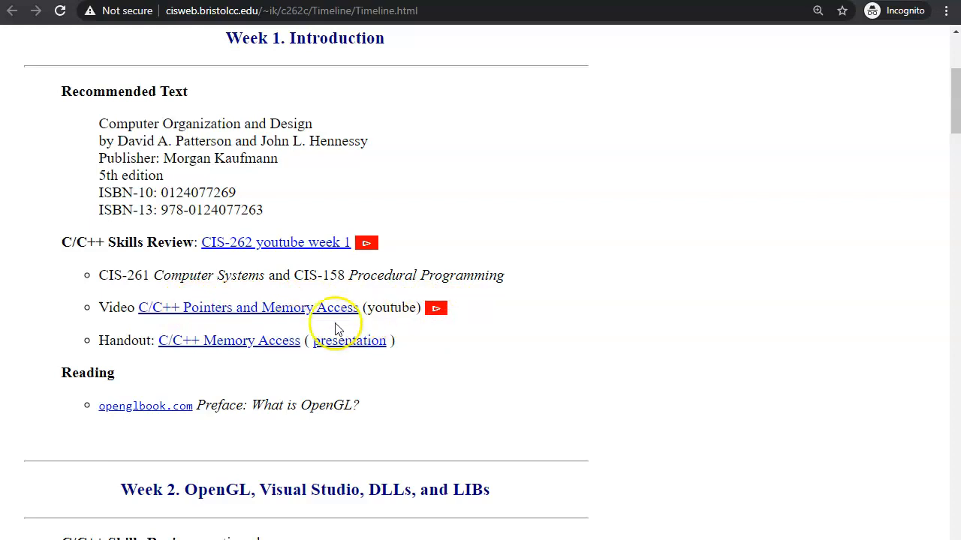
mouse_move(450, 323)
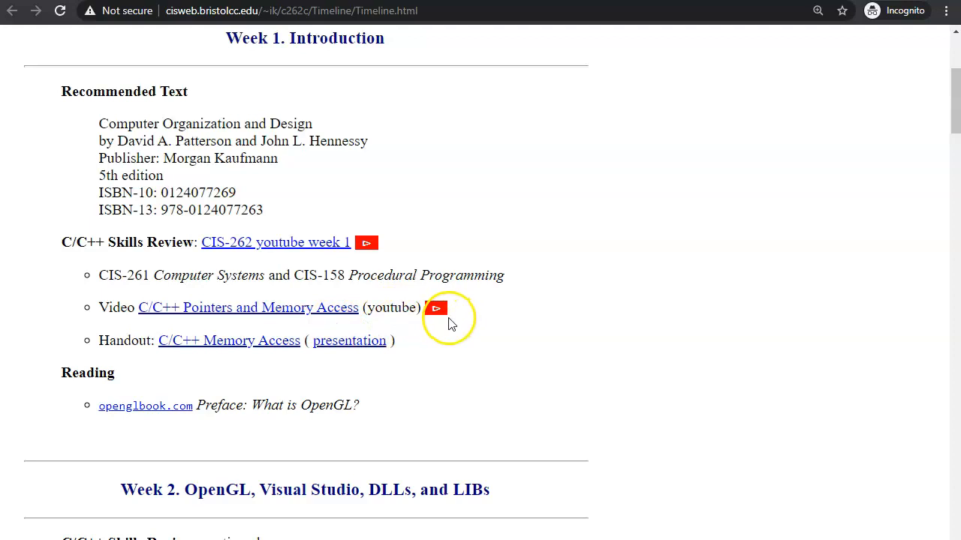
mouse_move(233, 314)
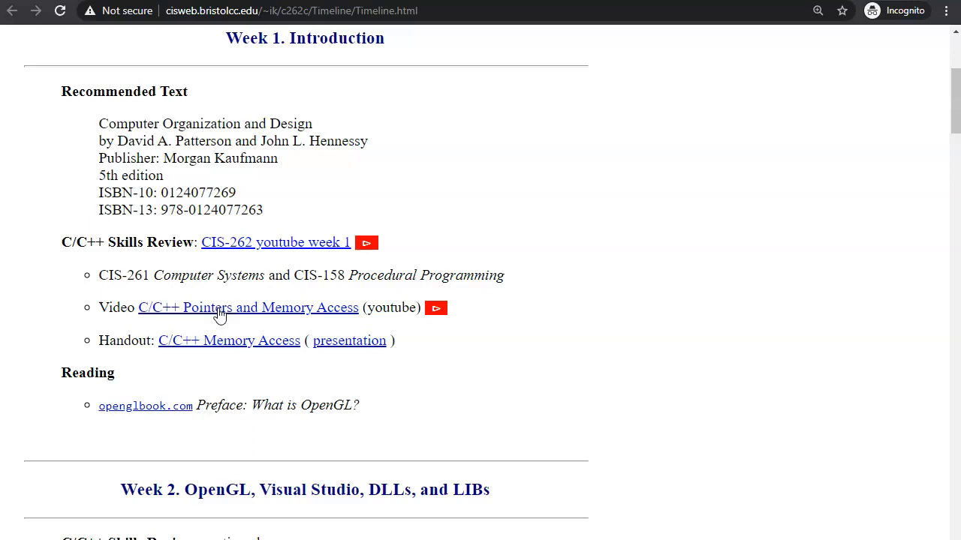
mouse_move(495, 150)
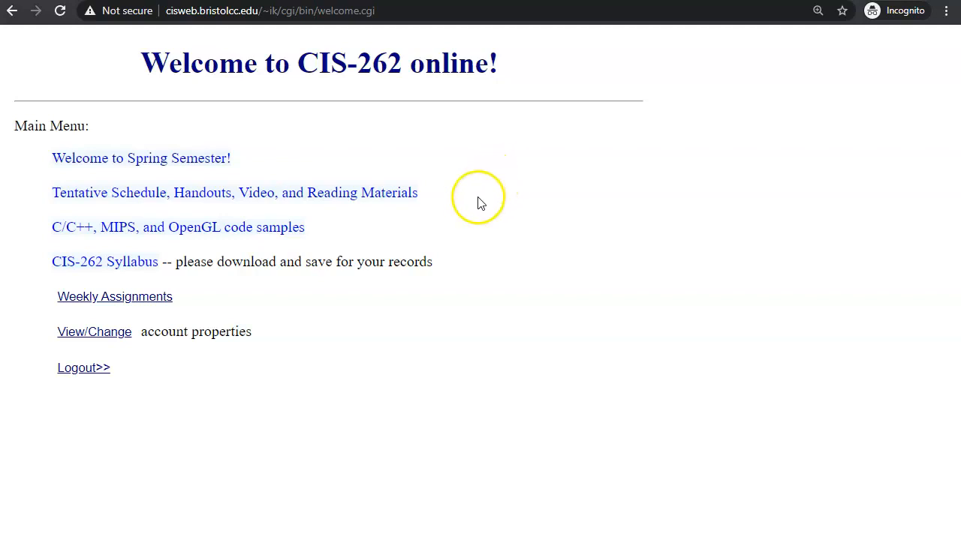
mouse_move(492, 236)
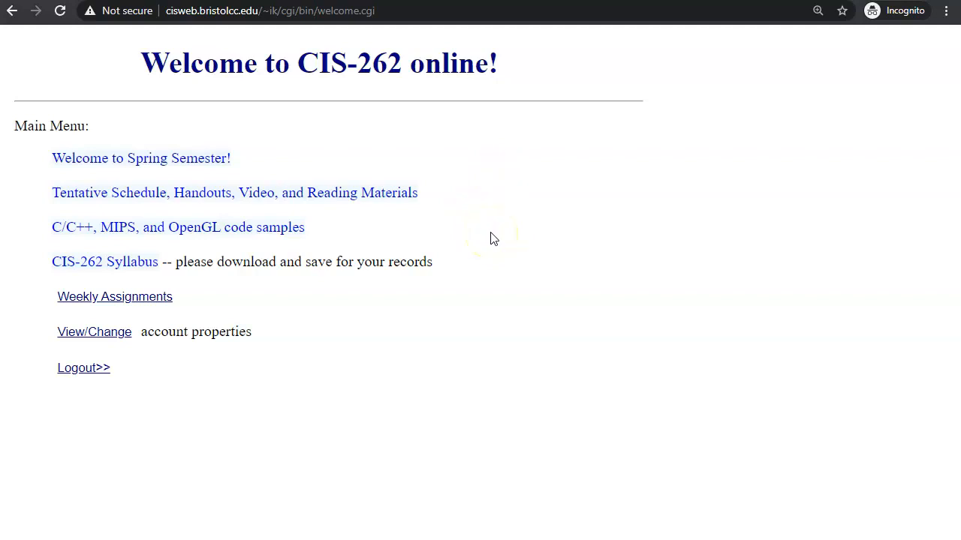
mouse_move(722, 271)
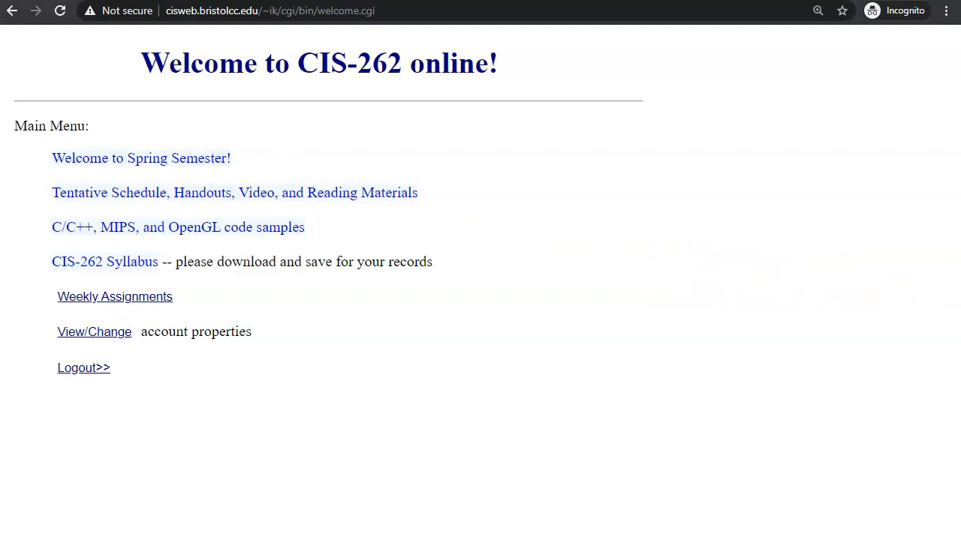
mouse_move(659, 299)
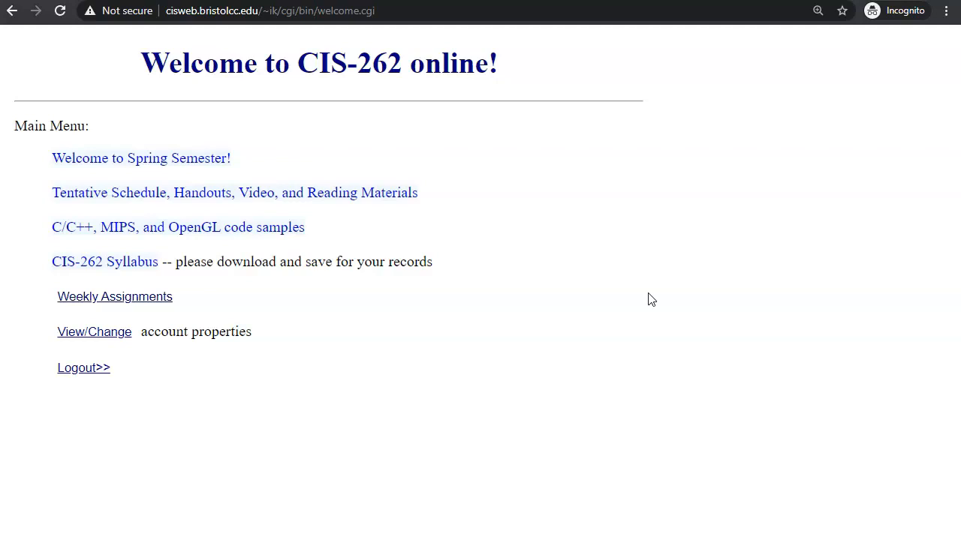
mouse_move(637, 255)
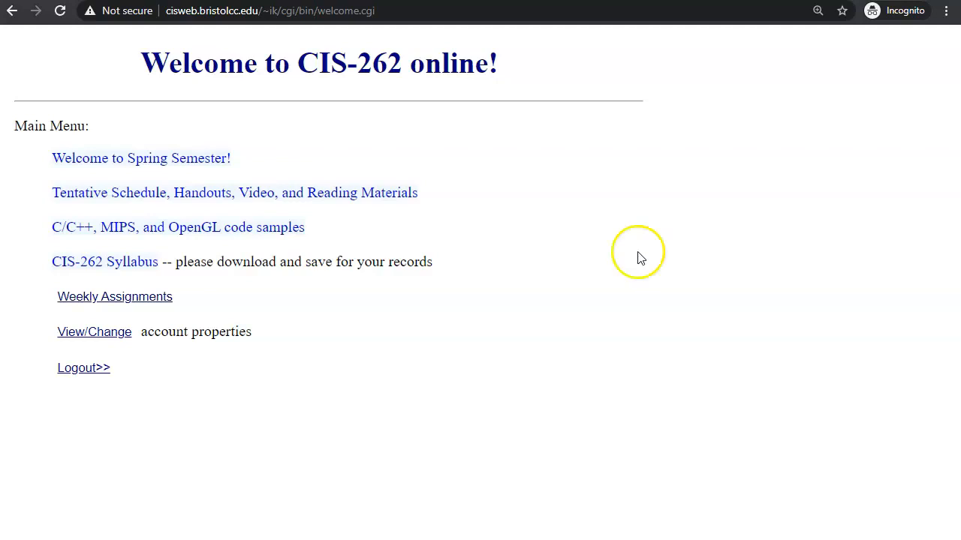
- Open 'Tentative Schedule, Handouts, Video, and Reading Materials' from the Main Menu
left_click(234, 193)
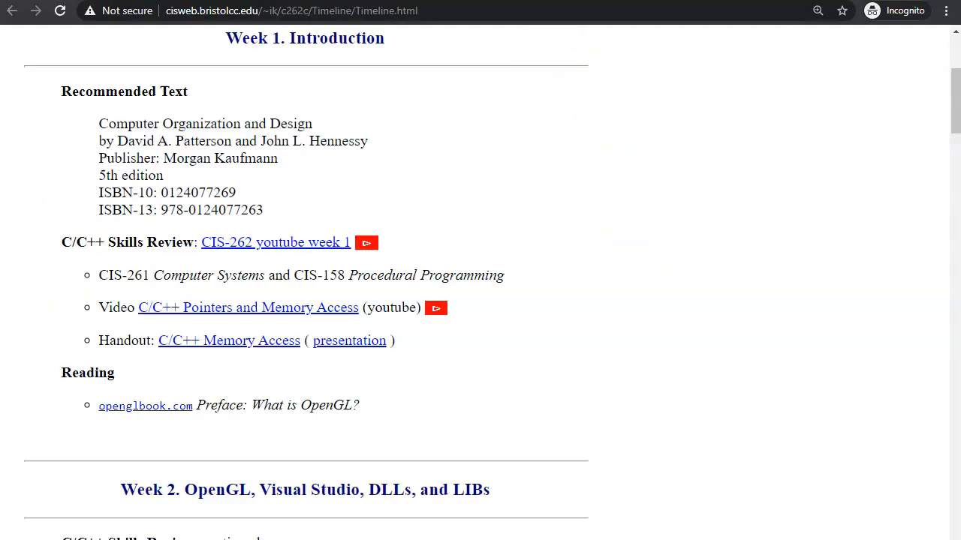
mouse_move(542, 347)
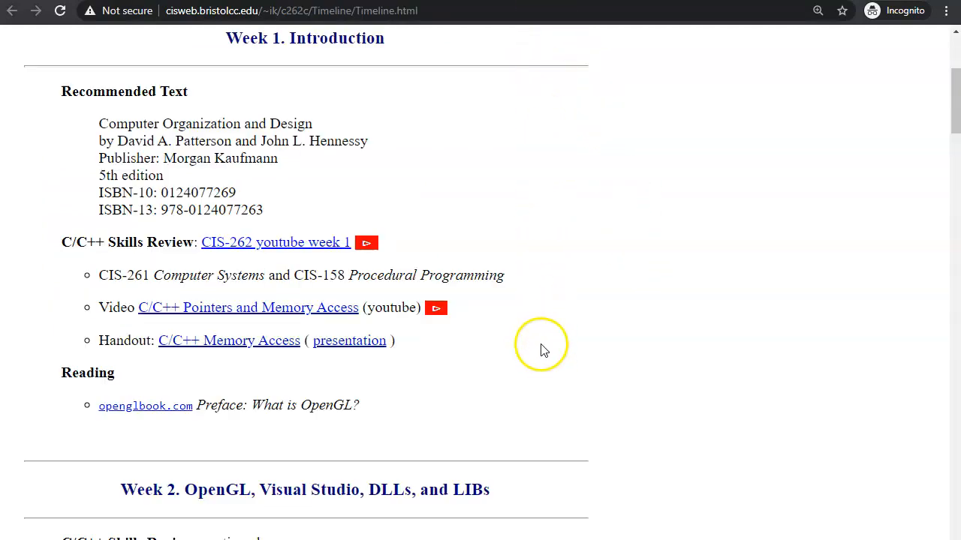
mouse_move(199, 308)
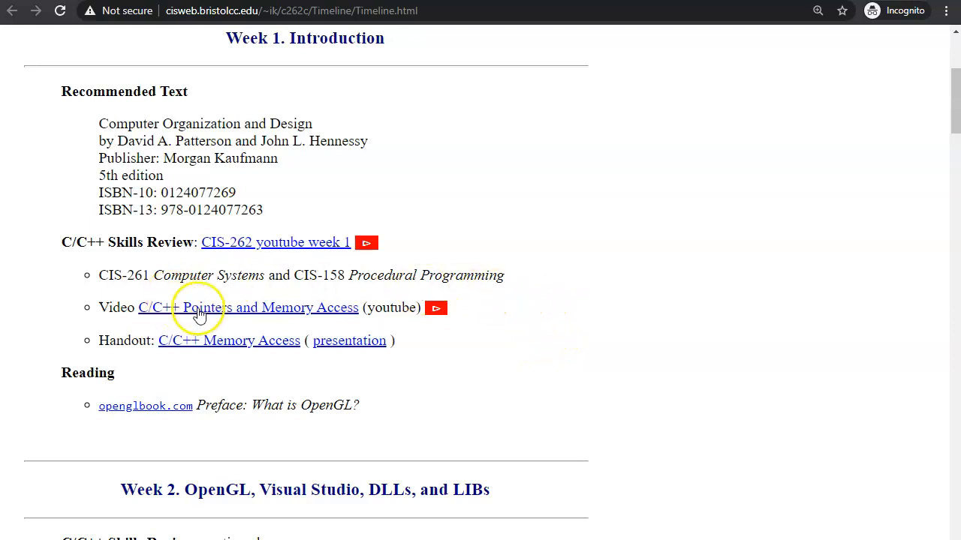
mouse_move(240, 311)
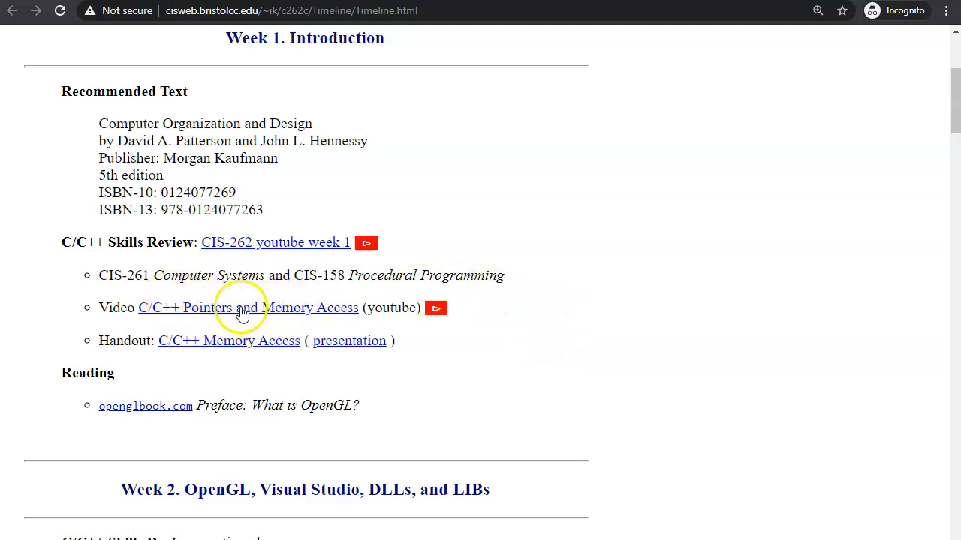
mouse_move(190, 337)
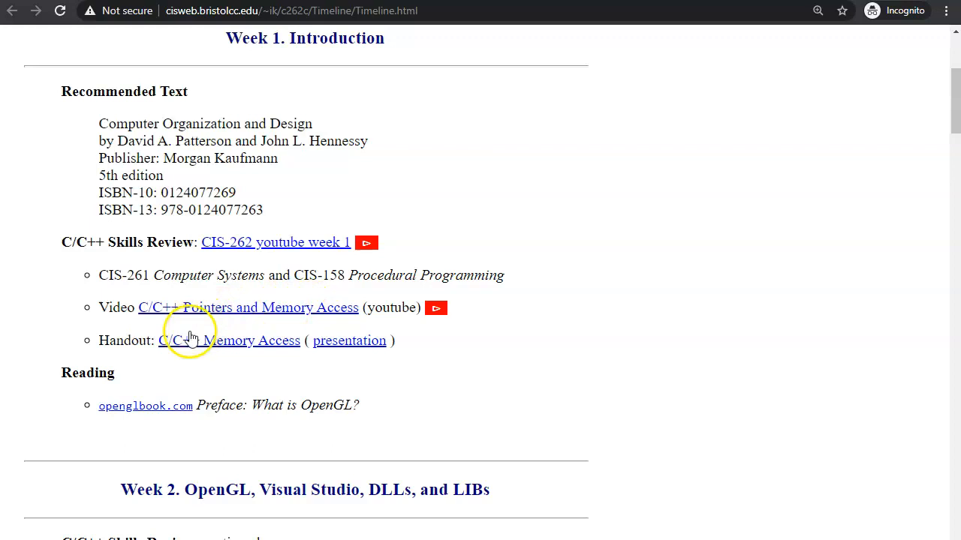
mouse_move(250, 313)
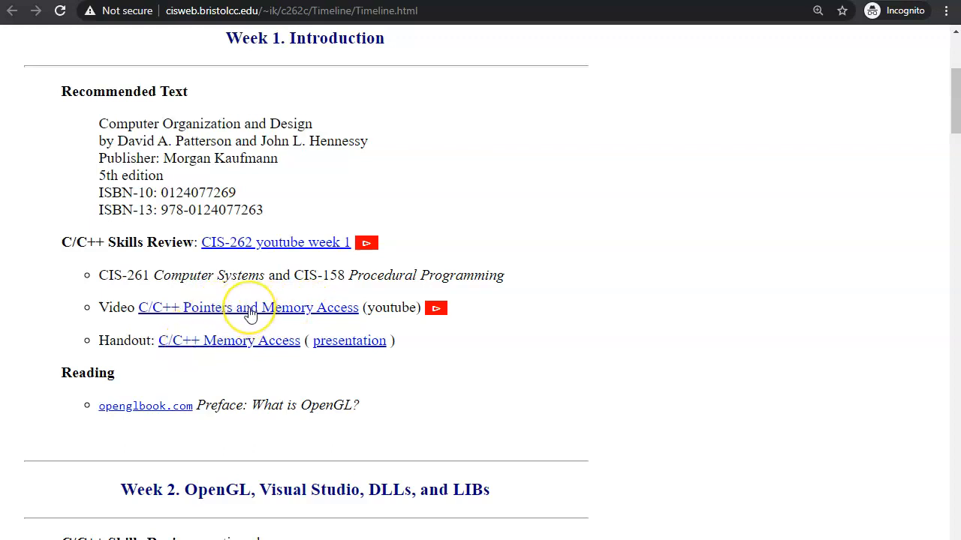
mouse_move(211, 342)
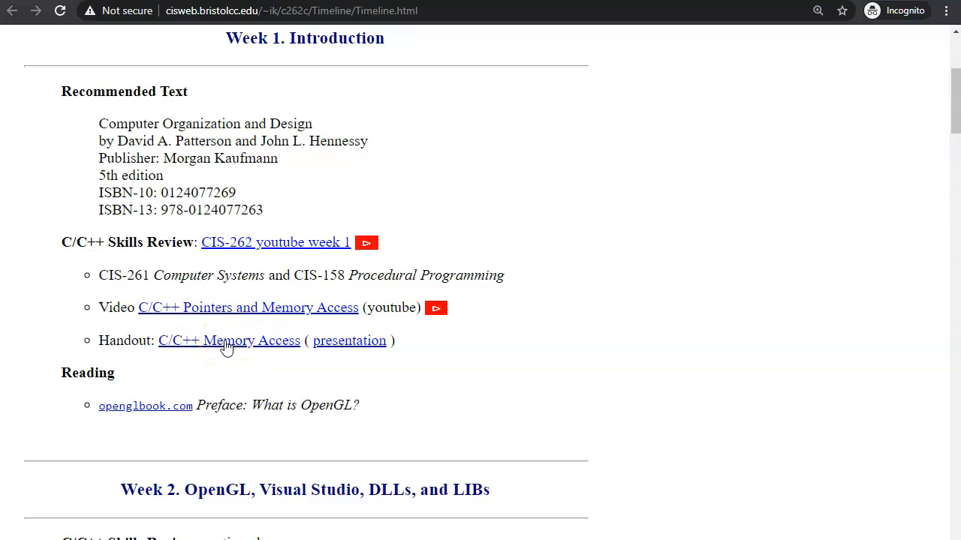
mouse_move(242, 367)
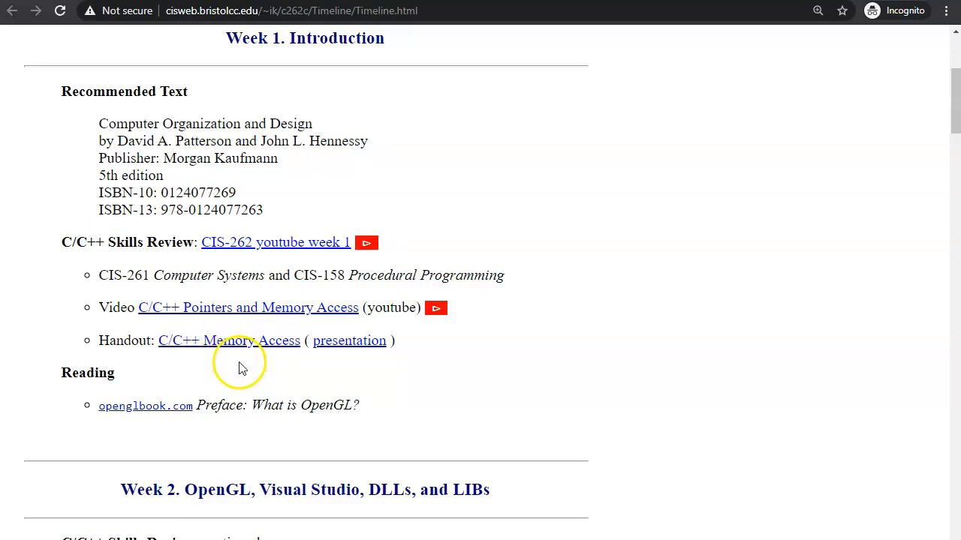